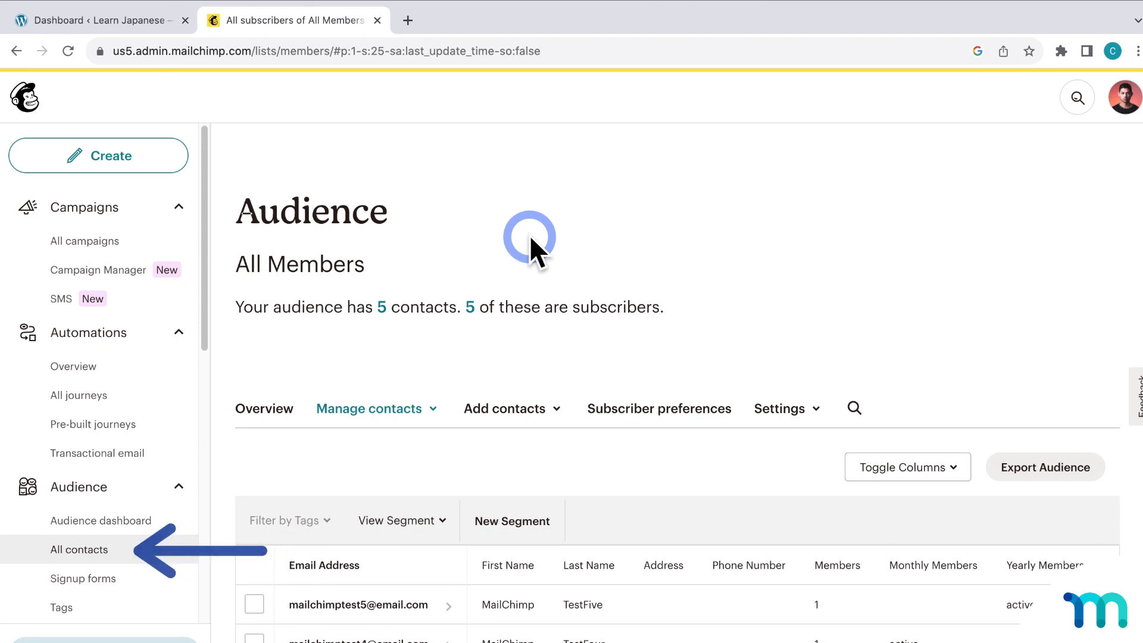
mouse_move(78, 550)
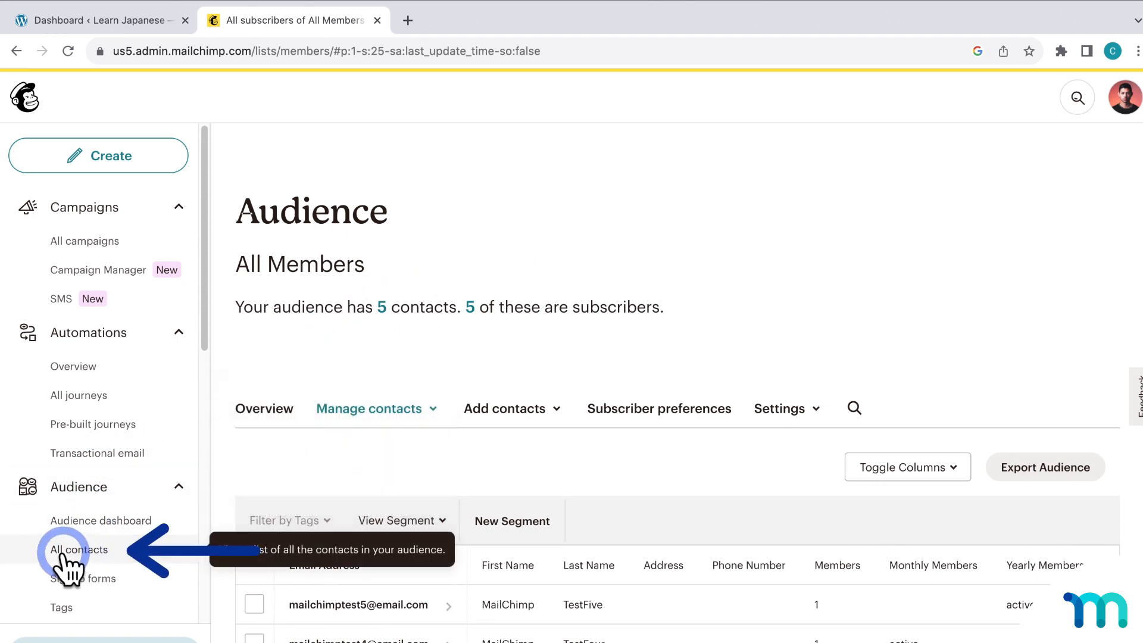
mouse_move(536, 299)
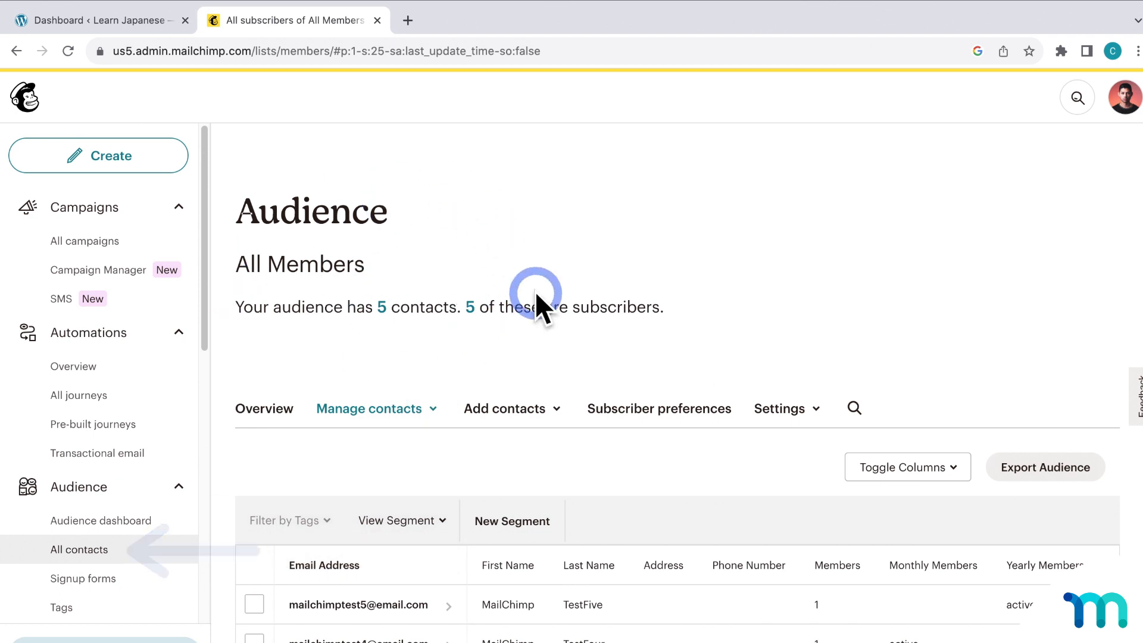
- Create a new audience segment and name it 'All Active Members'
scroll("down", 3)
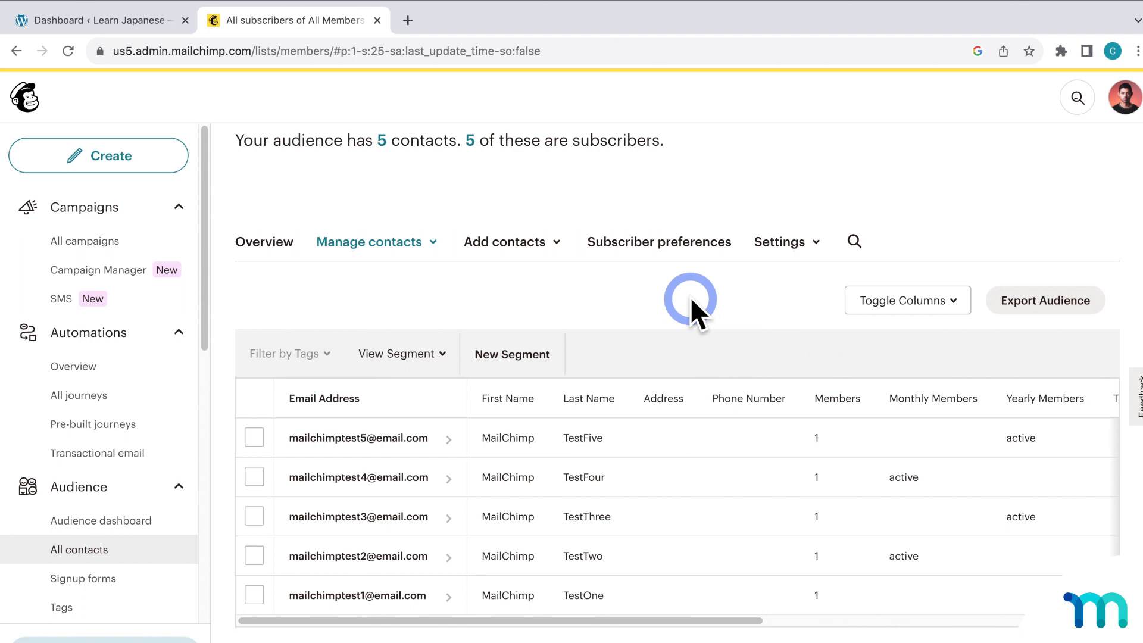
mouse_move(437, 437)
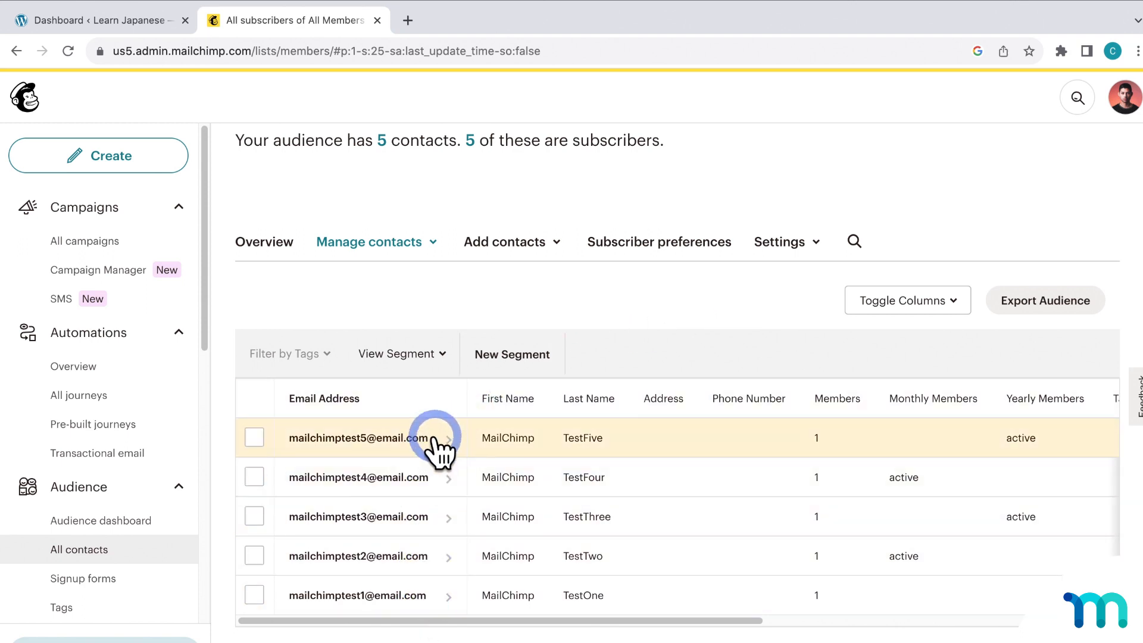
mouse_move(908, 477)
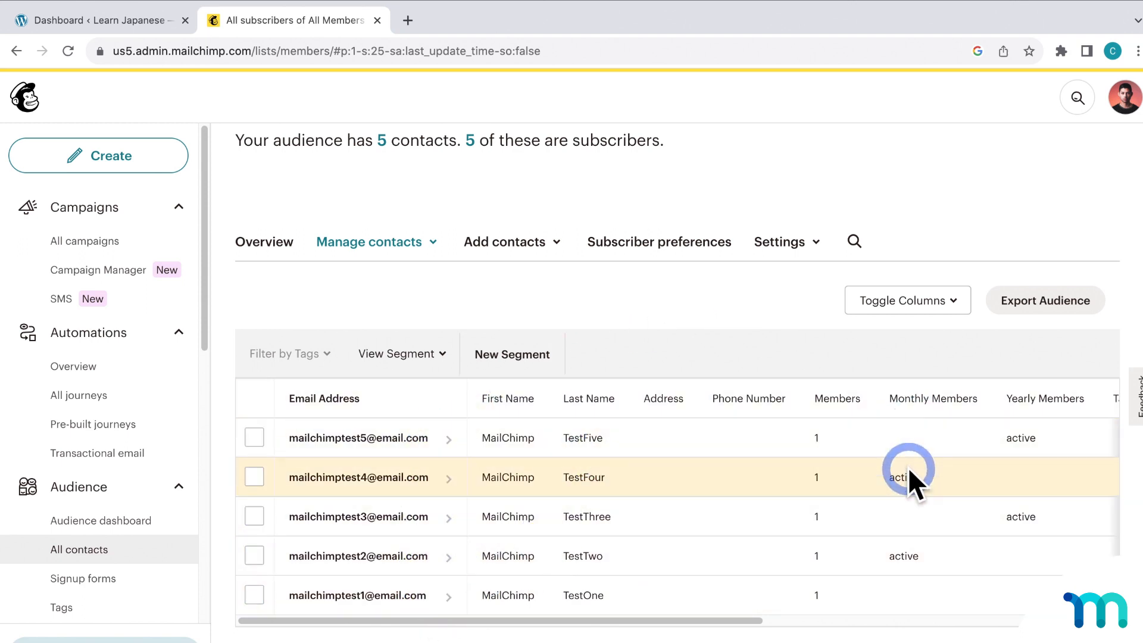
mouse_move(1028, 516)
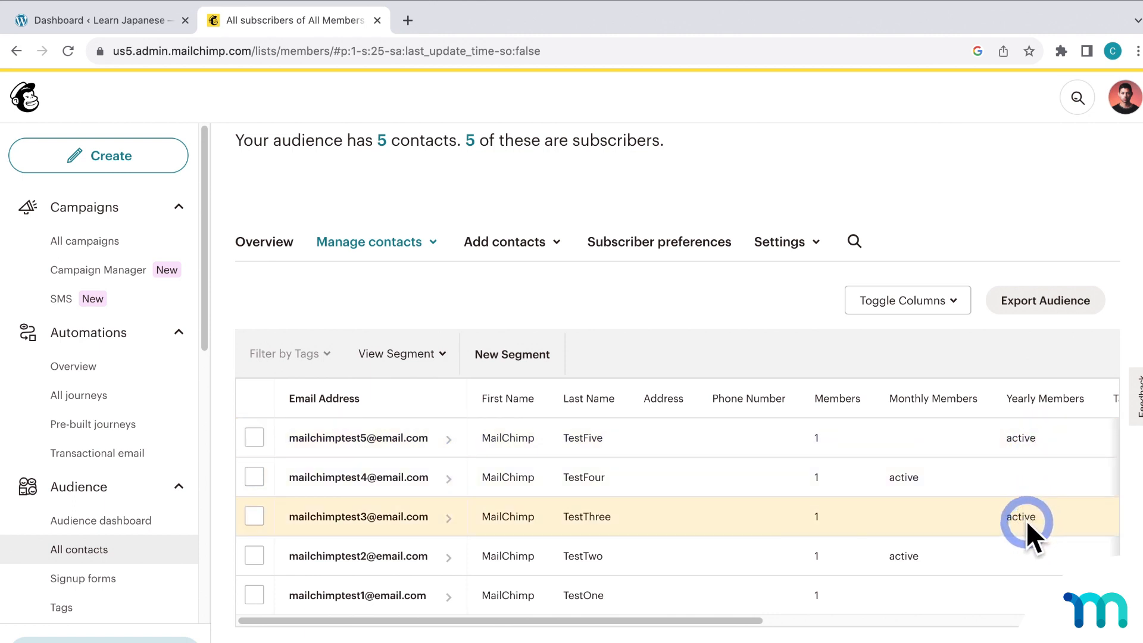
mouse_move(107, 366)
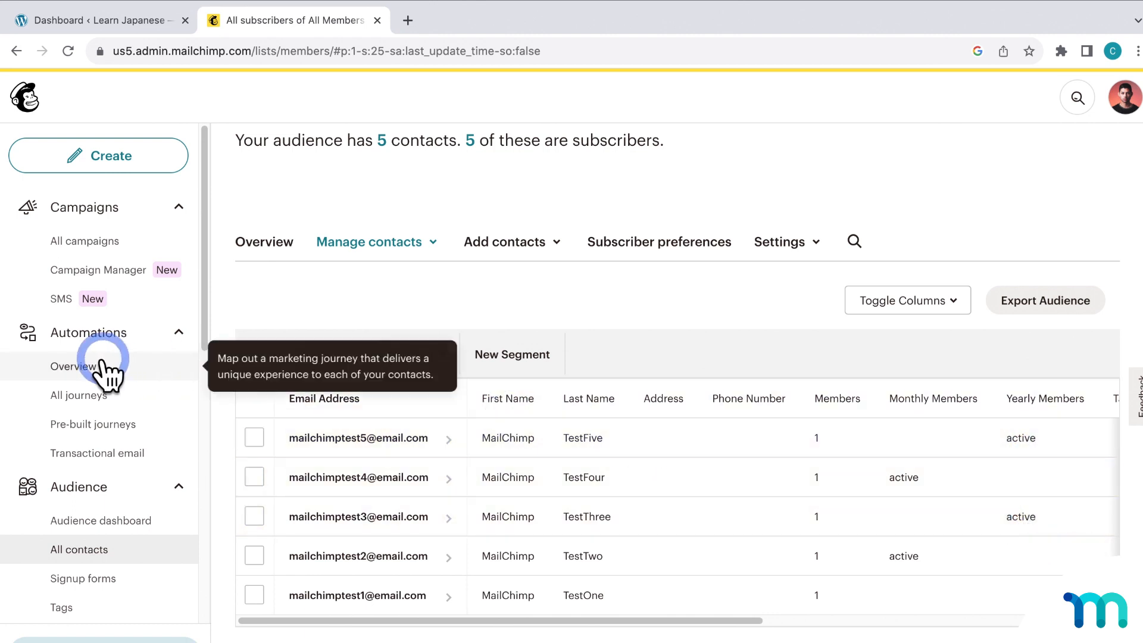
scroll("down", 3)
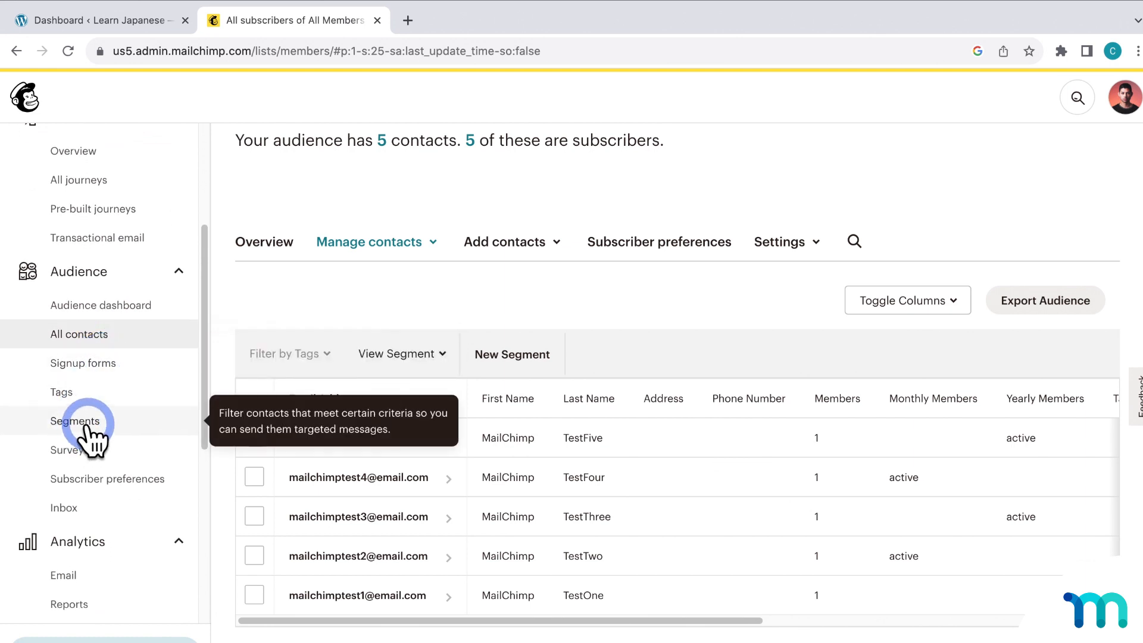
left_click(75, 421)
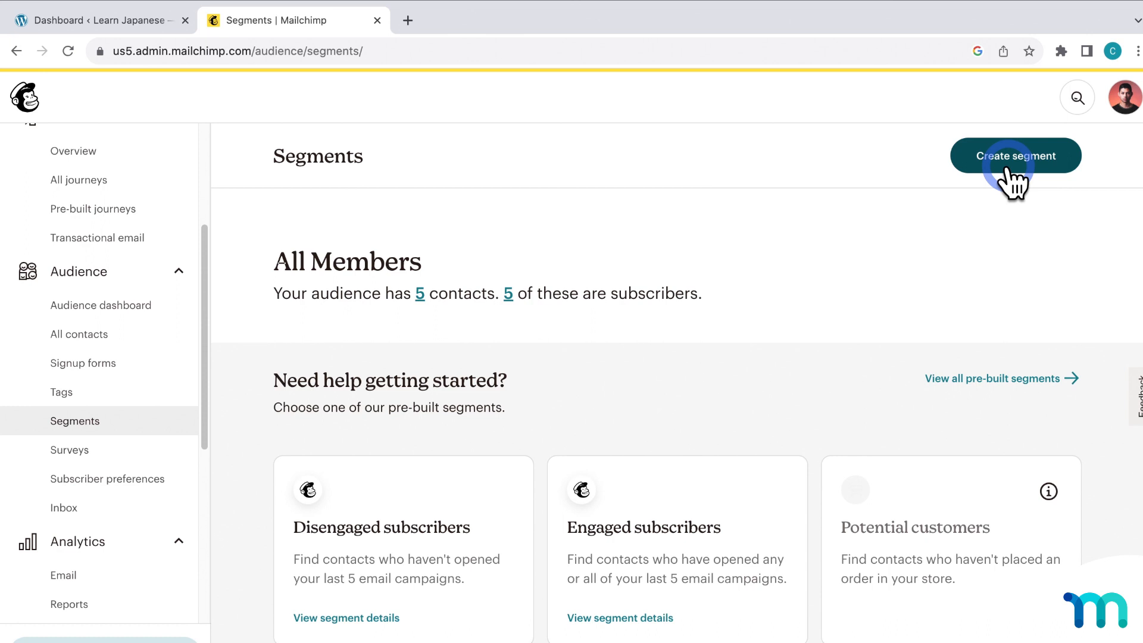
left_click(1015, 155)
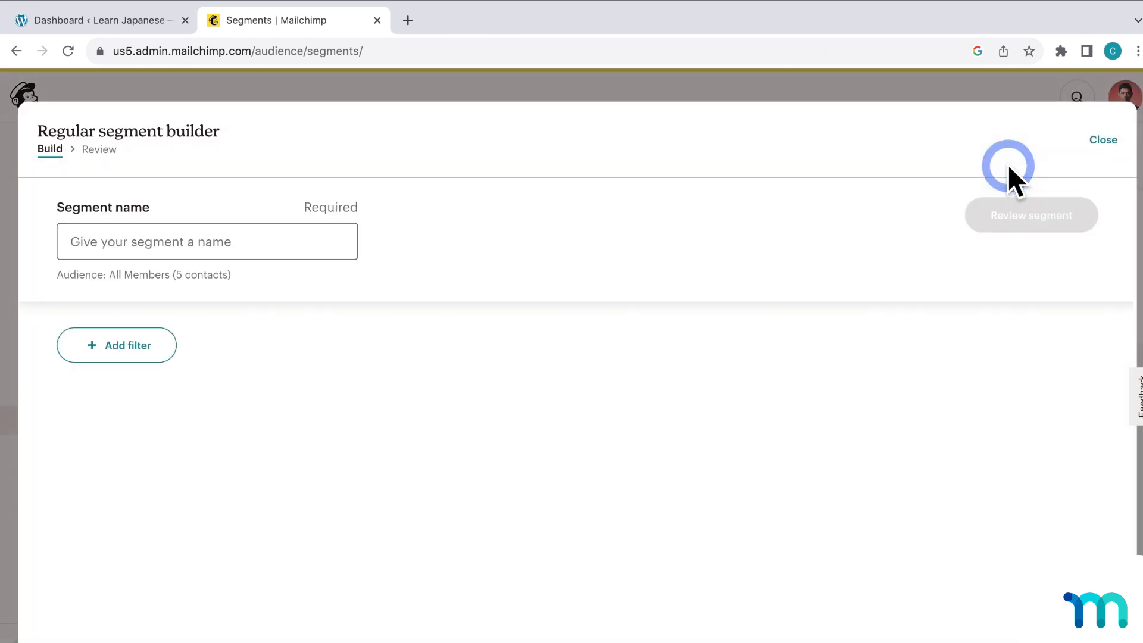
mouse_move(130, 139)
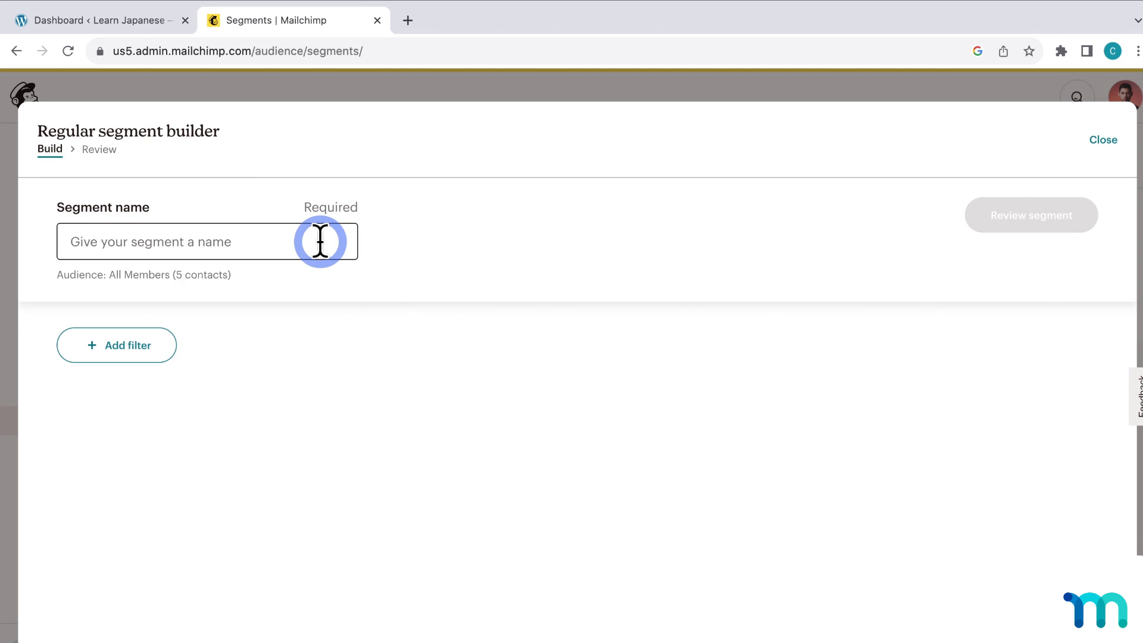
left_click(206, 242)
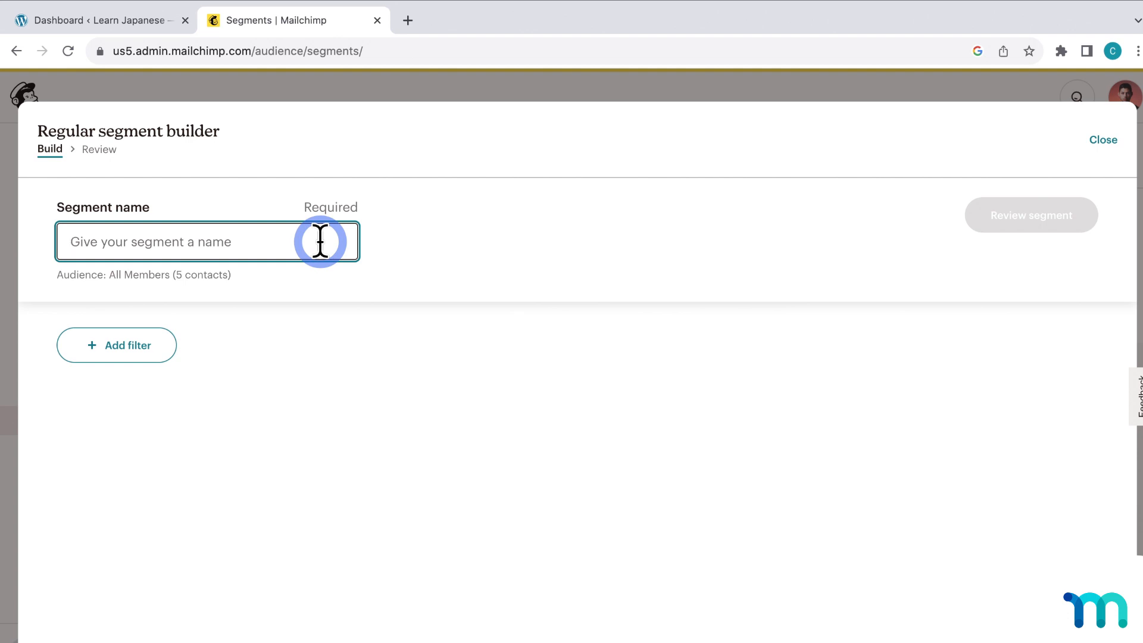
type("All A")
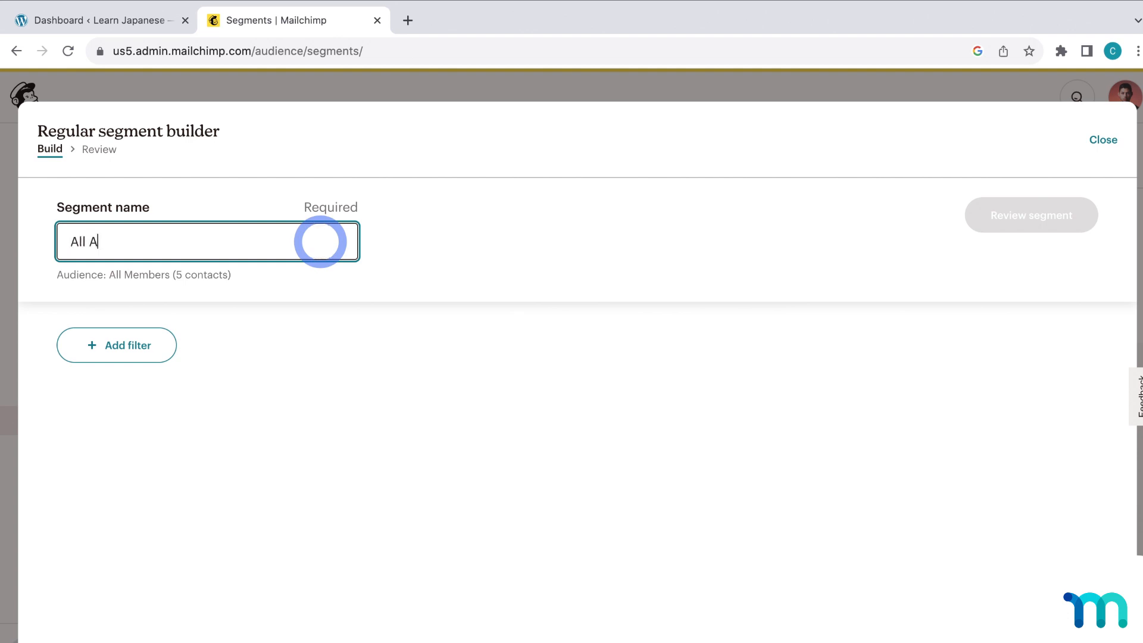
type("ctive Members")
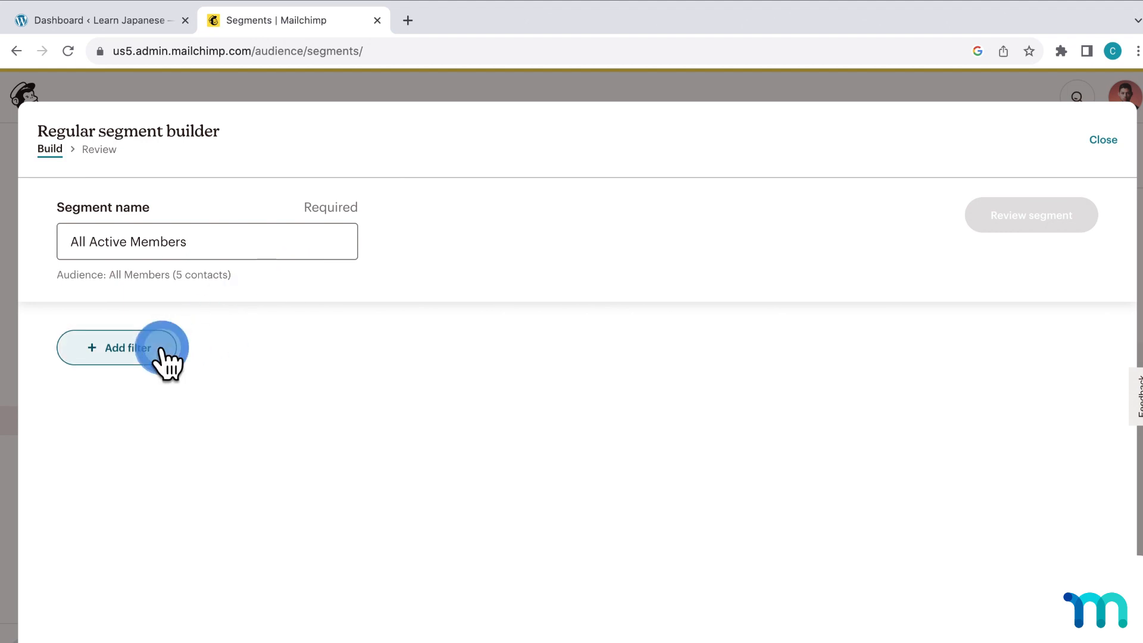
- Add a filter requiring Monthly Members is 'active'
left_click(120, 347)
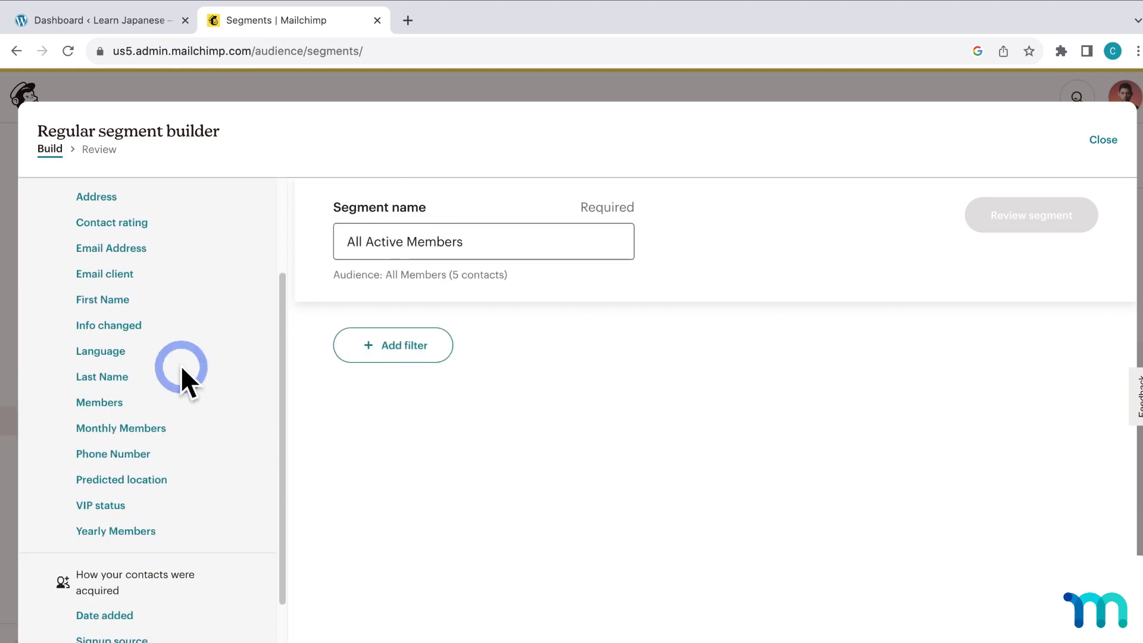
scroll("down", 3)
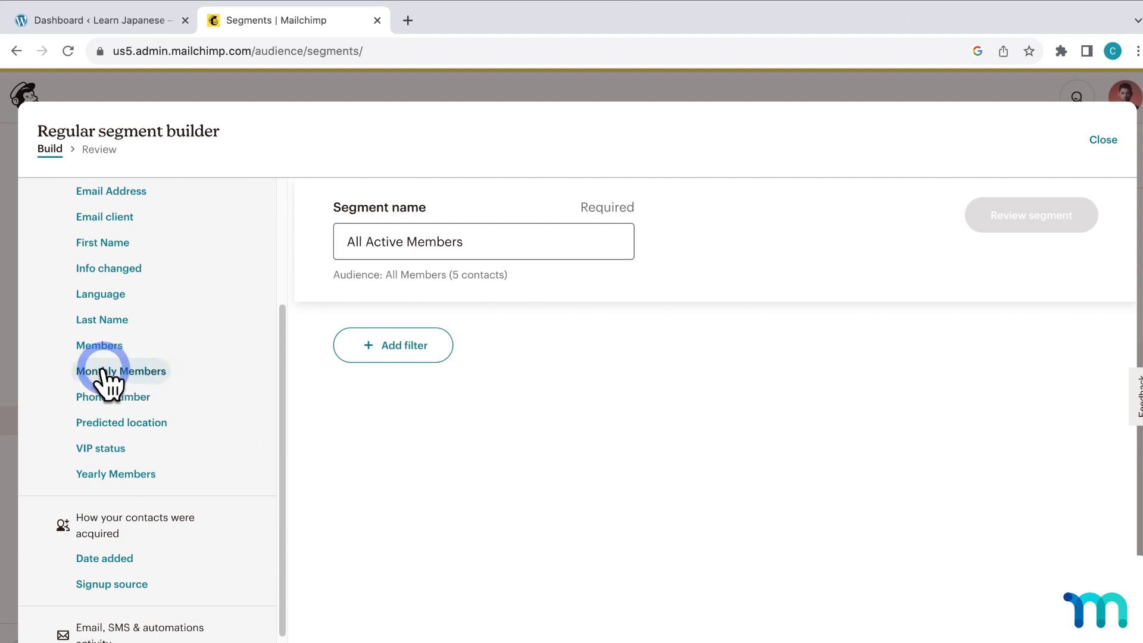
left_click(121, 371)
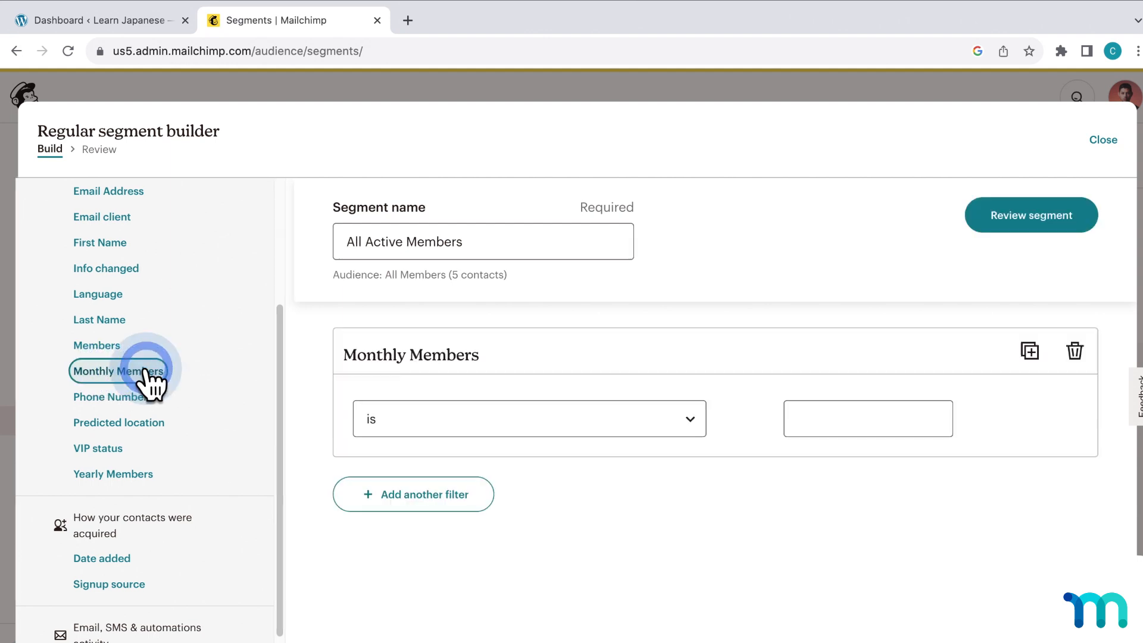
left_click(119, 371)
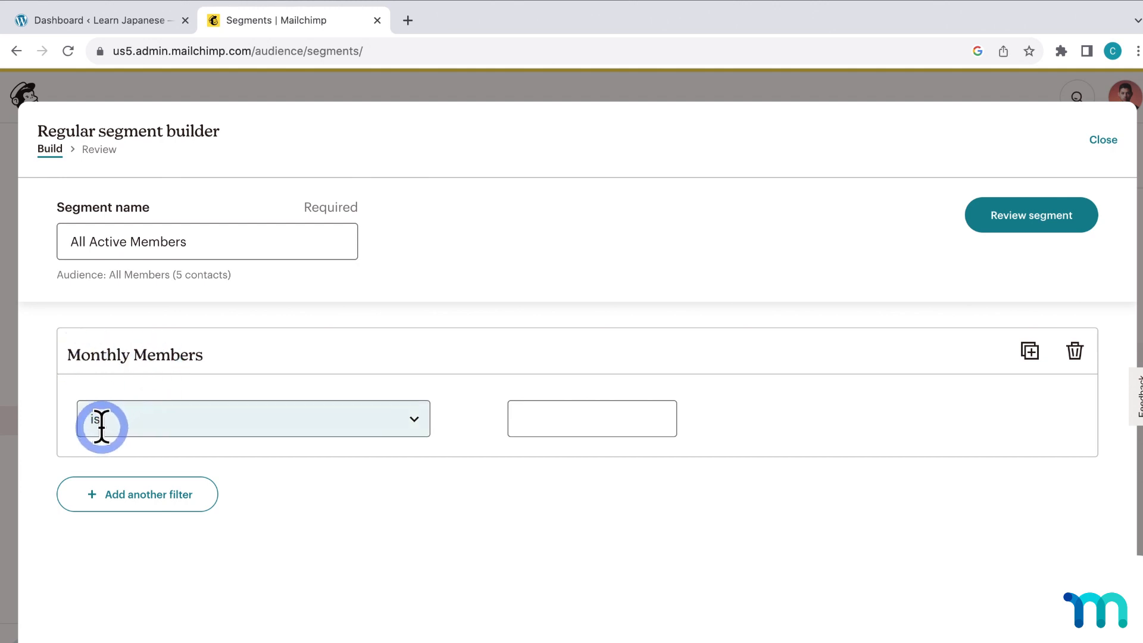
type("a")
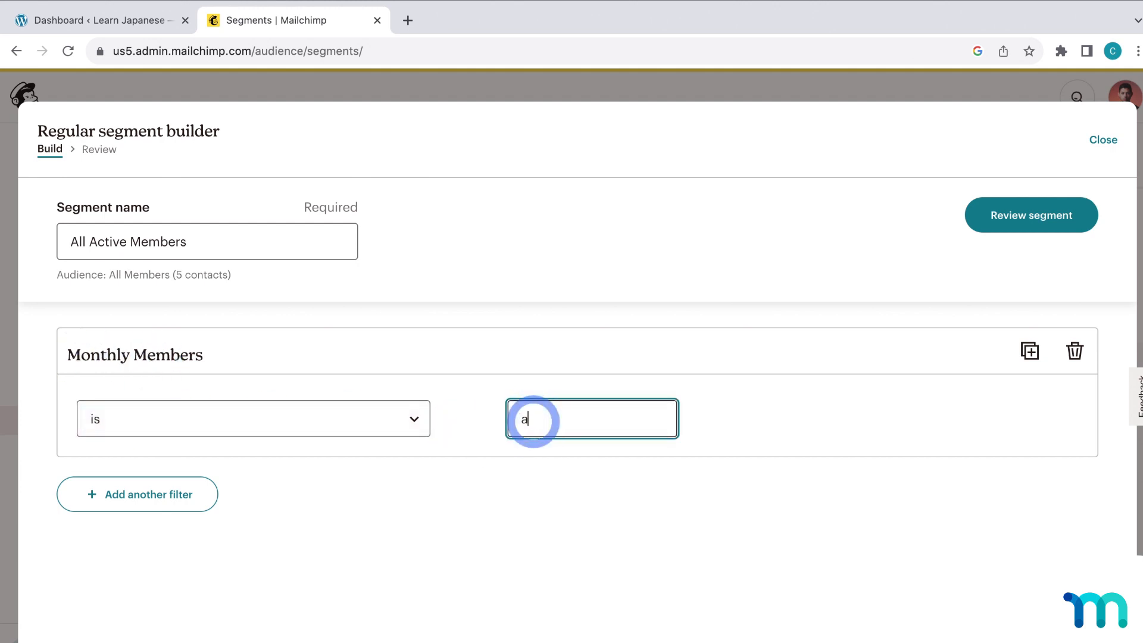
type("ctive")
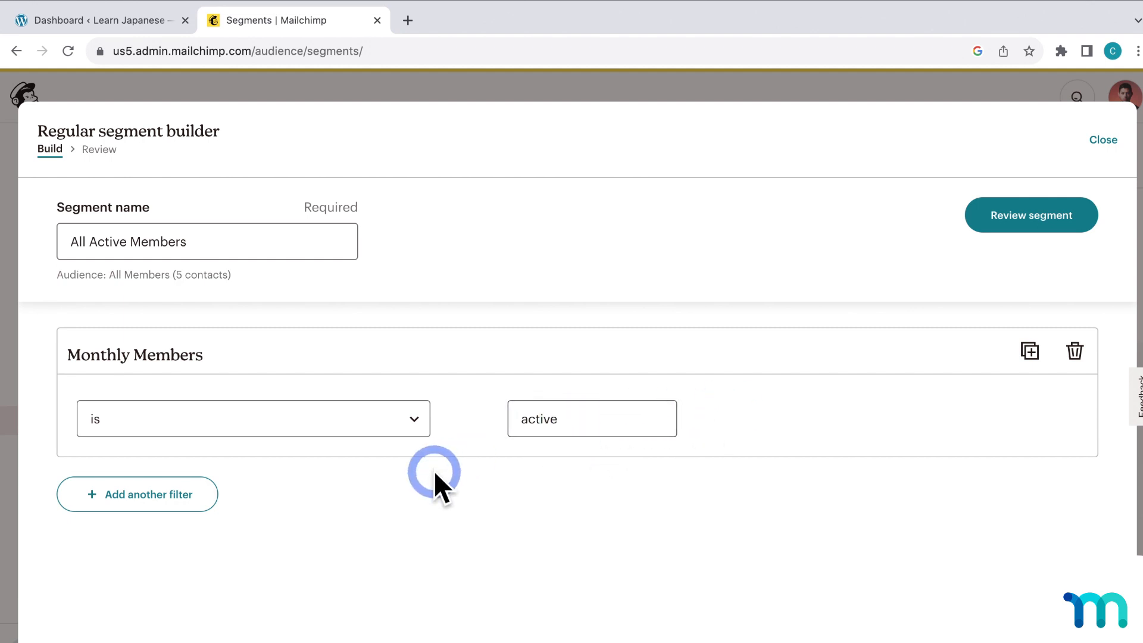
mouse_move(573, 418)
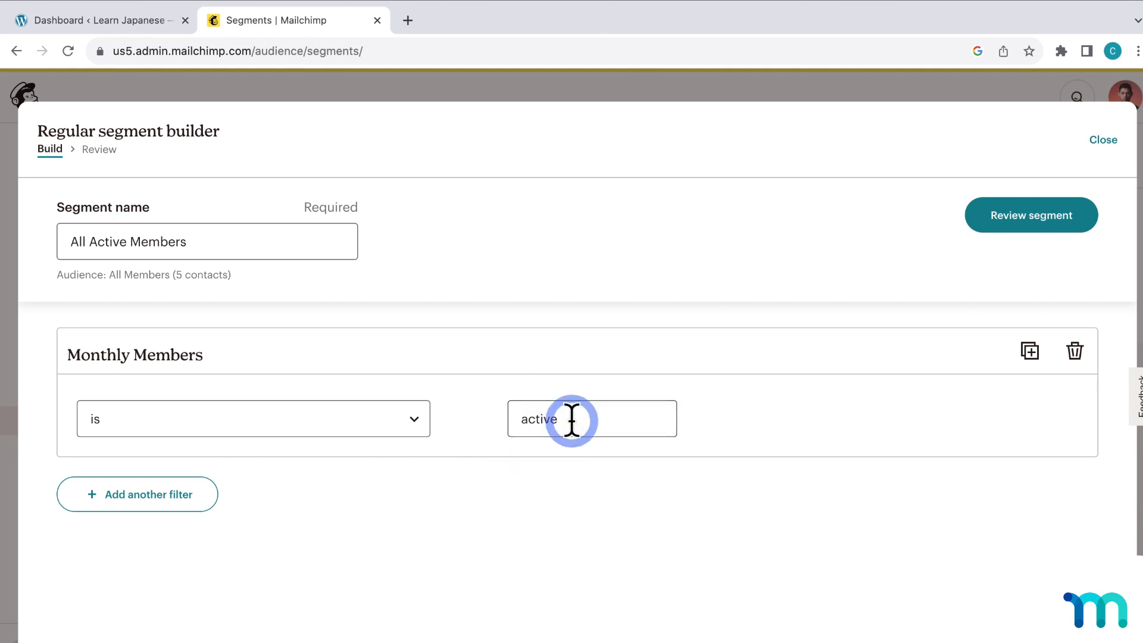
mouse_move(467, 441)
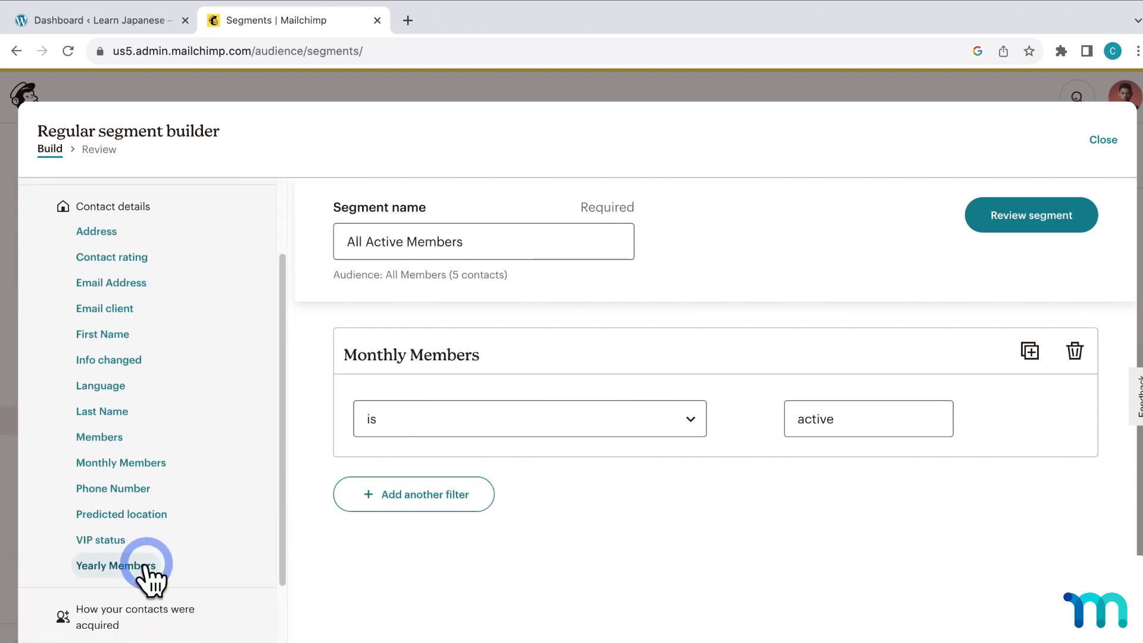
- Add a Yearly Members is 'active' filter and join the two conditions with Or
left_click(117, 565)
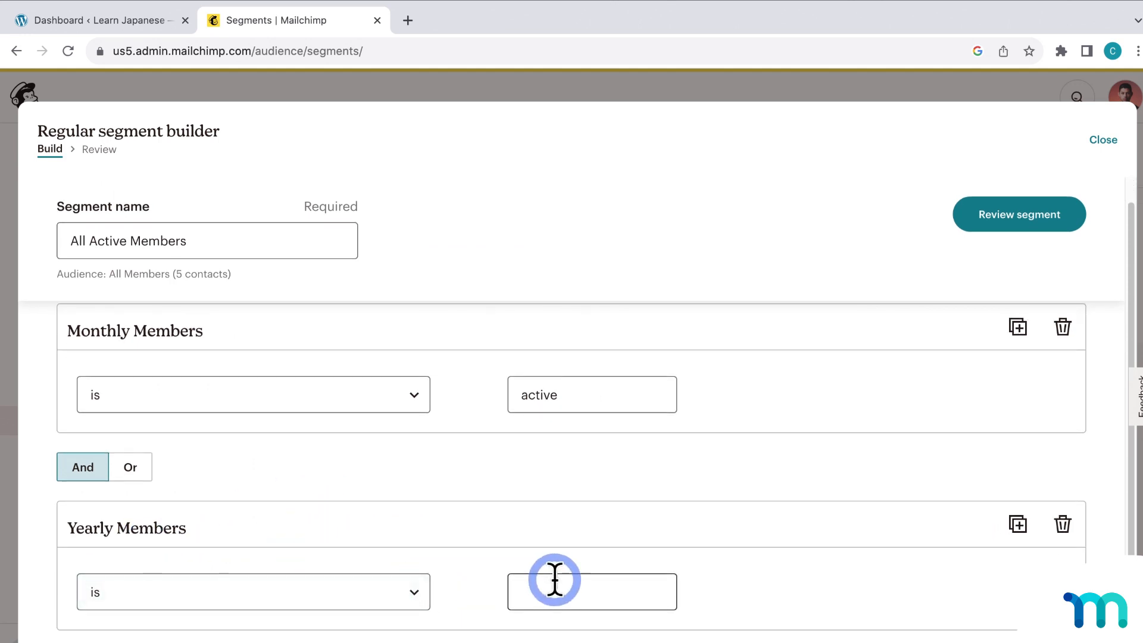
type("active")
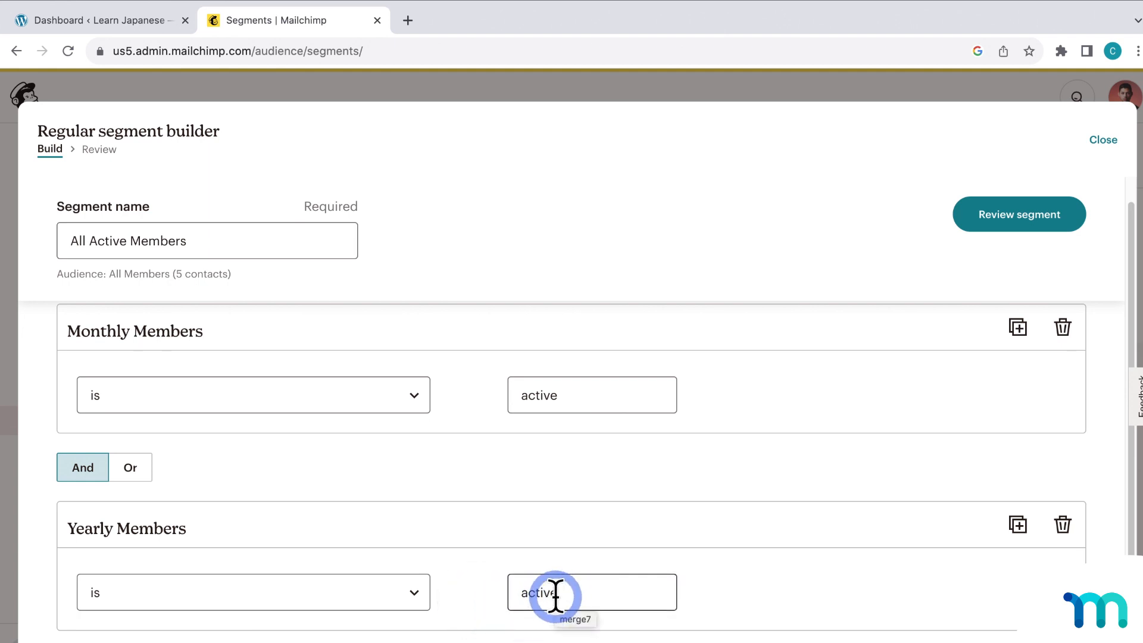
left_click(131, 468)
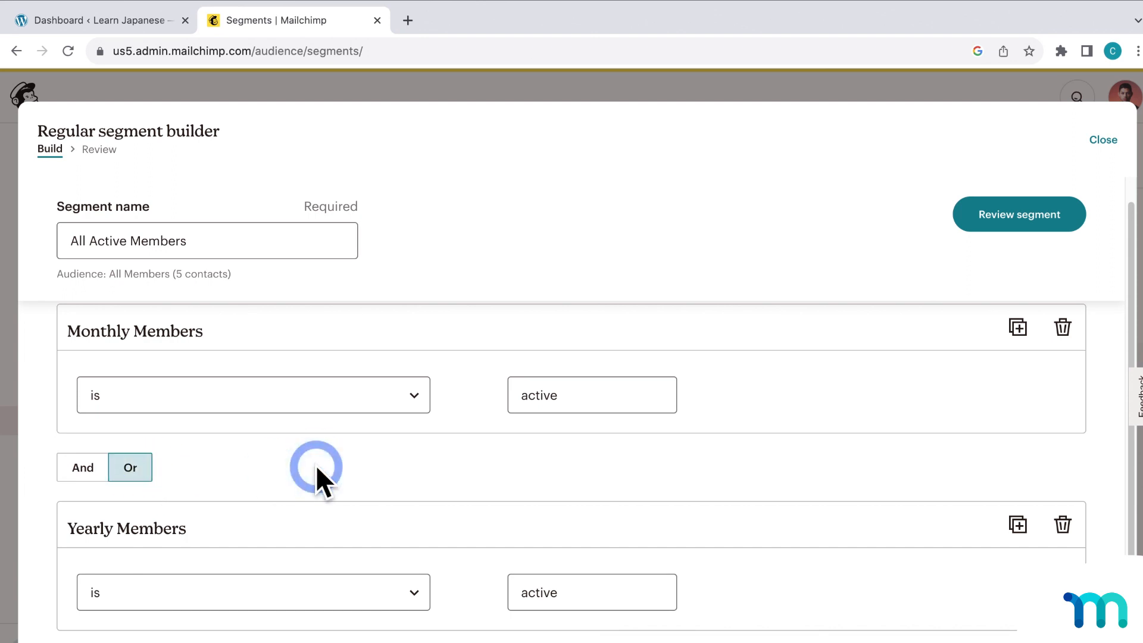
mouse_move(202, 365)
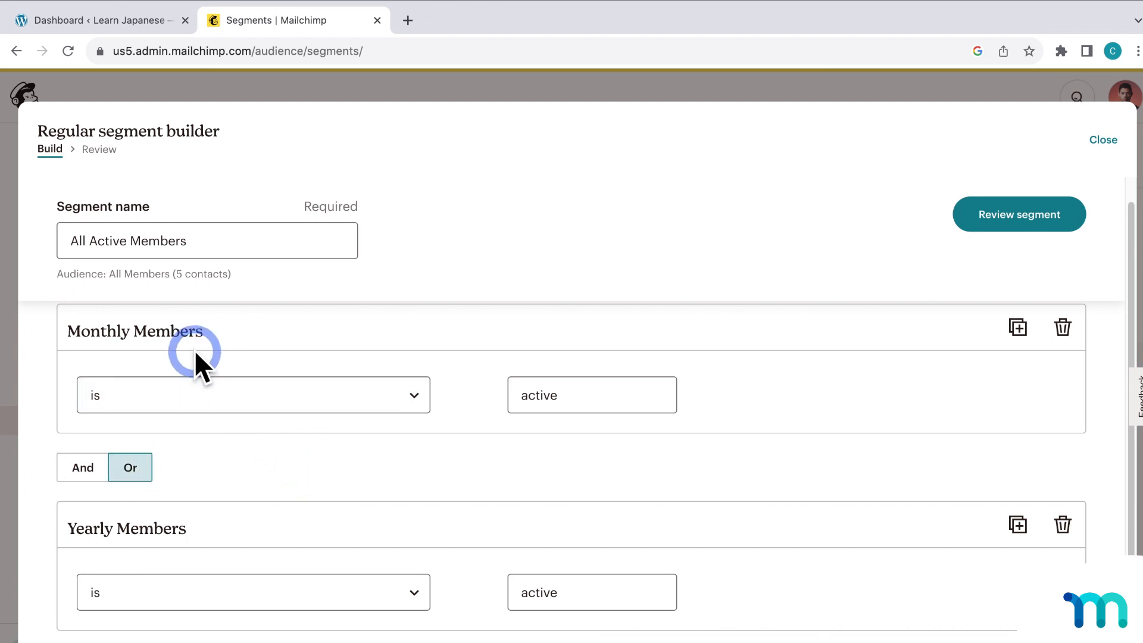
mouse_move(273, 560)
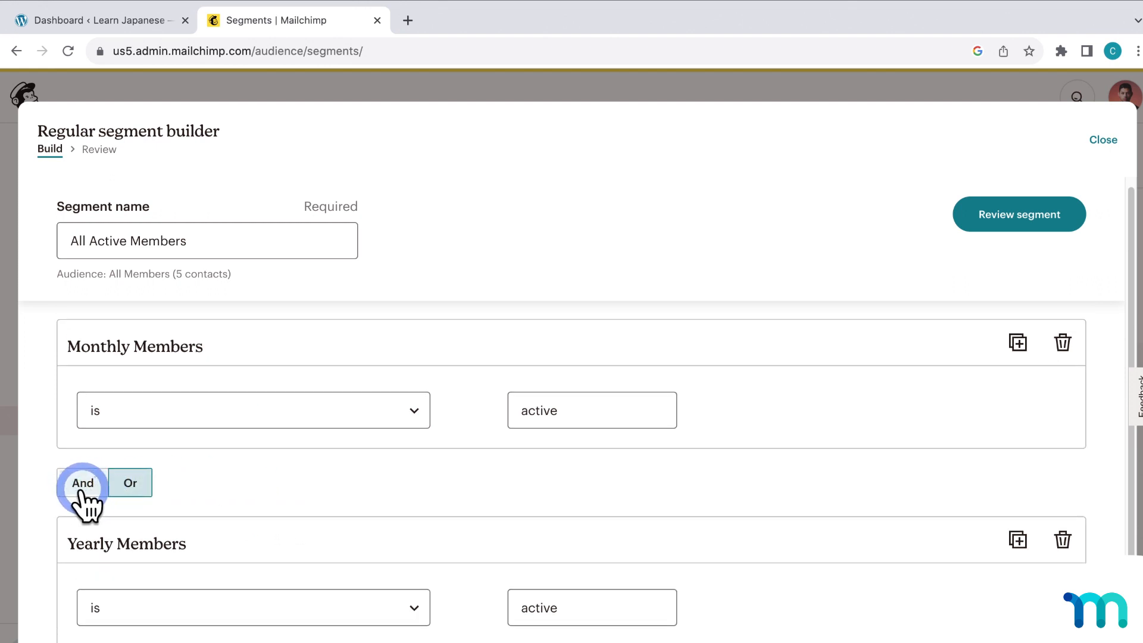
left_click(130, 482)
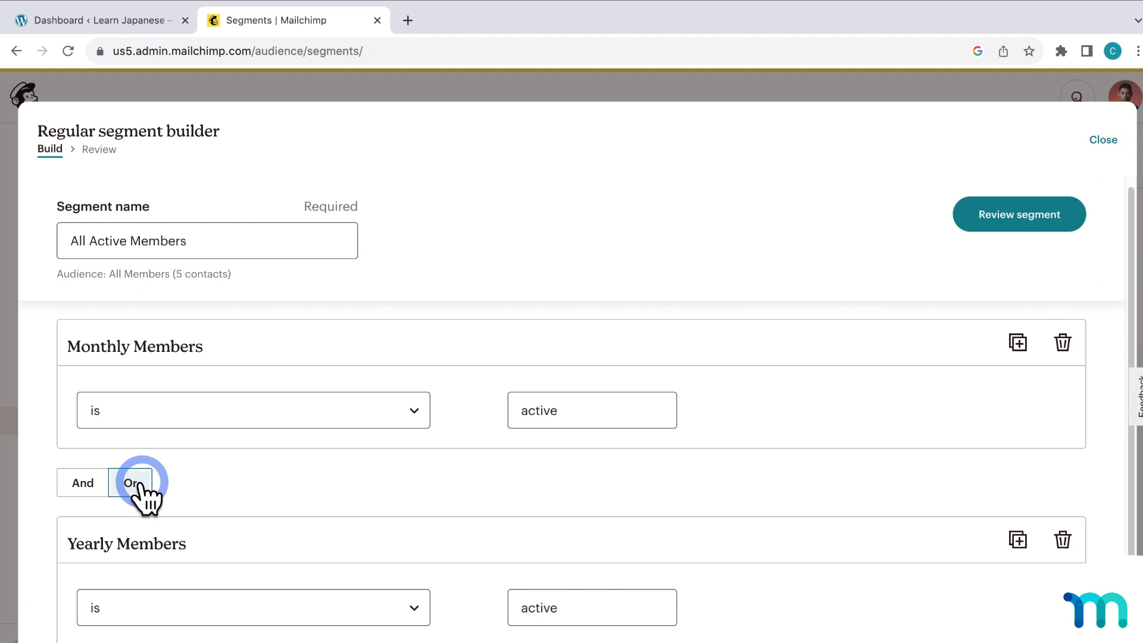
left_click(130, 483)
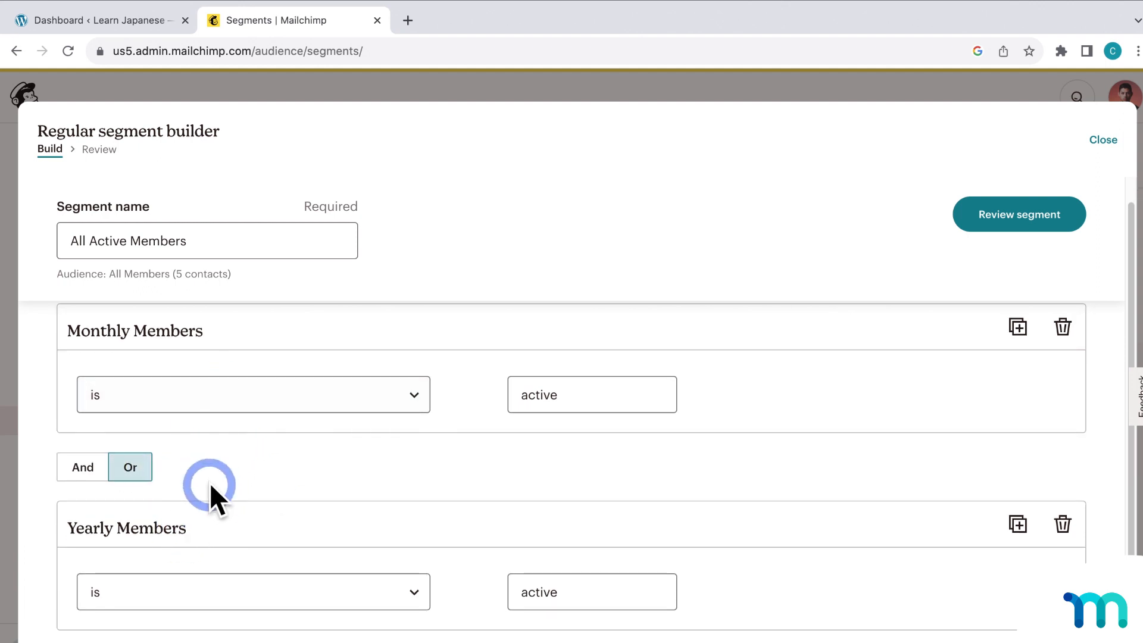
mouse_move(270, 482)
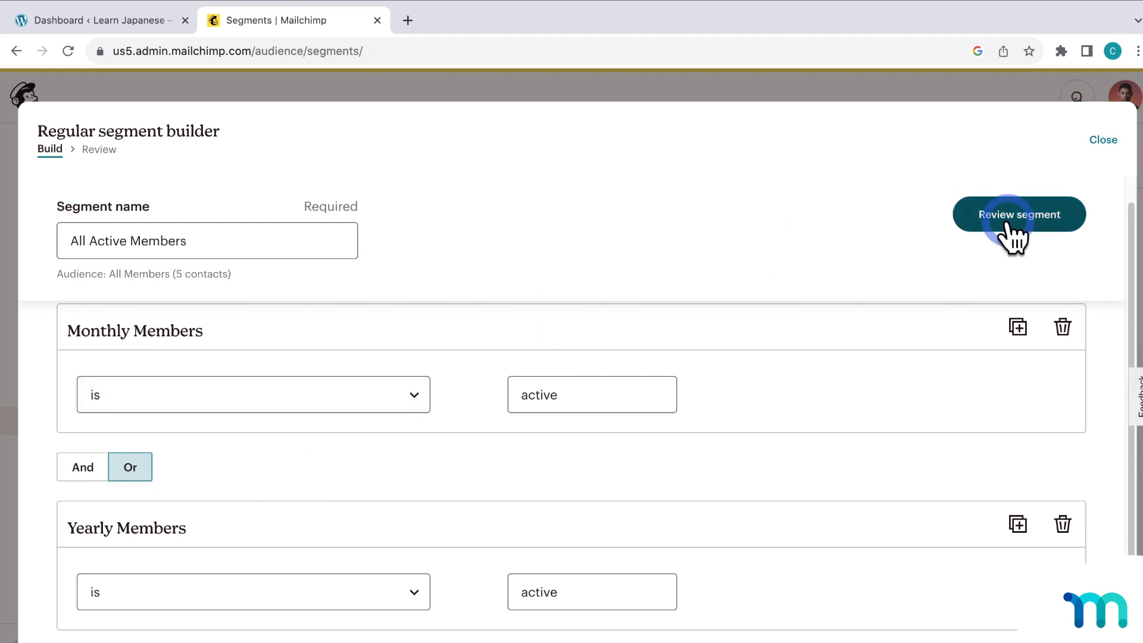
- Review the 4 contacts matching All Active Members
left_click(1019, 214)
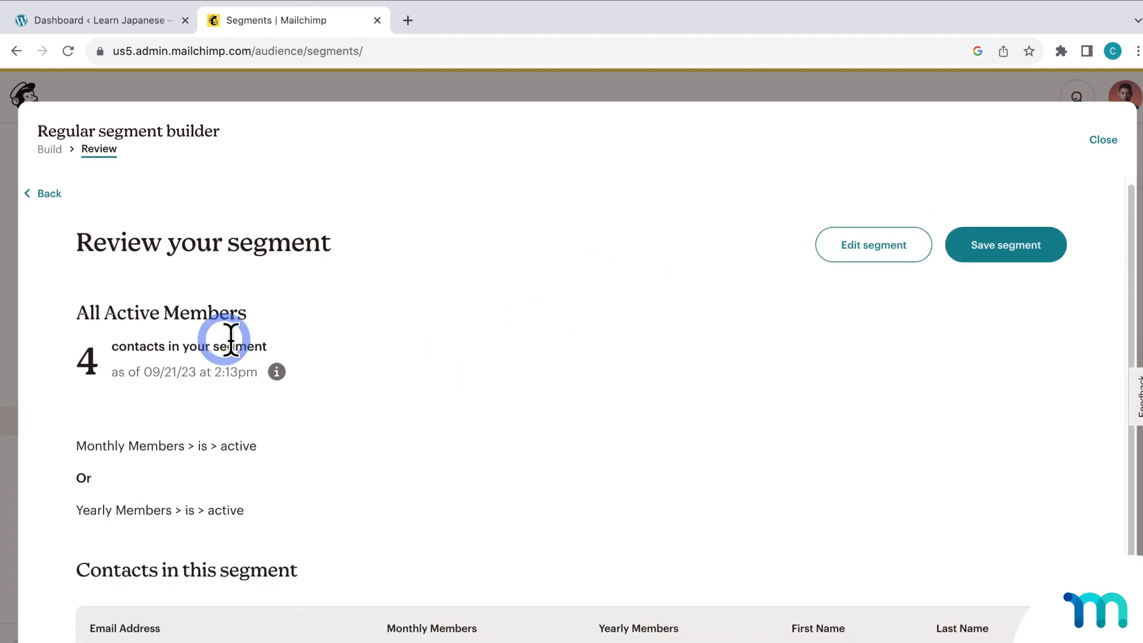
scroll("down", 3)
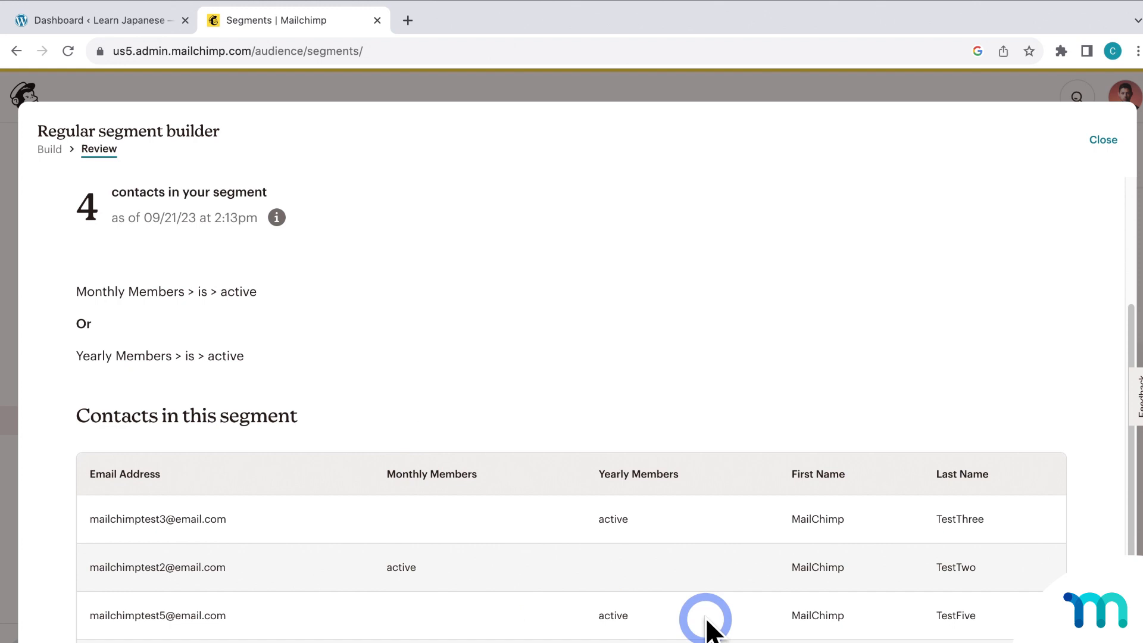
mouse_move(755, 443)
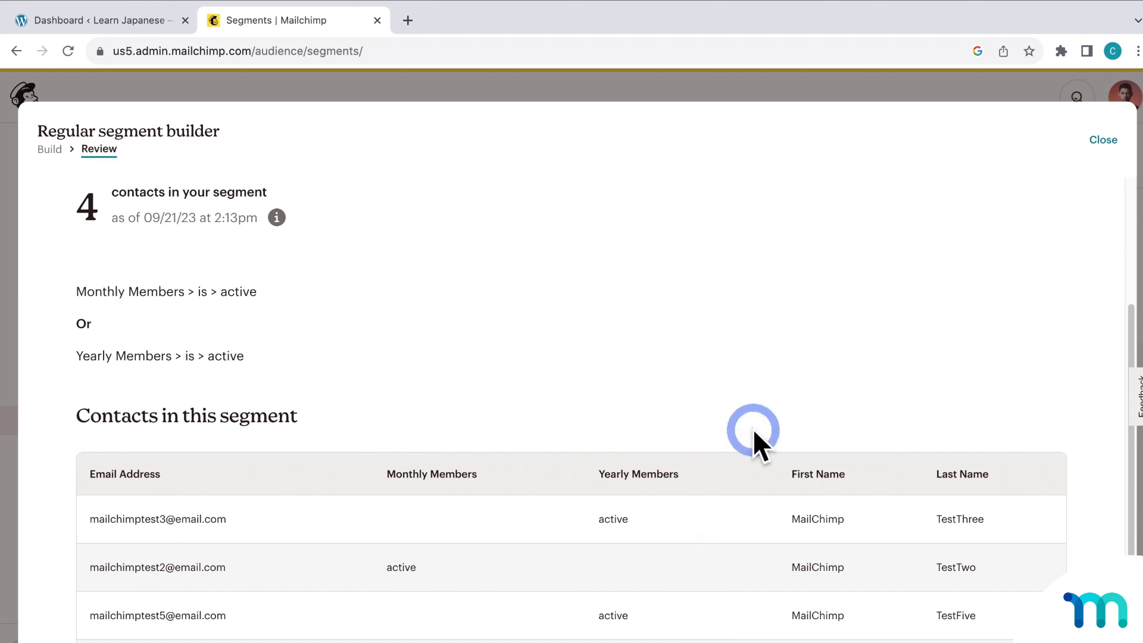
scroll("up", 3)
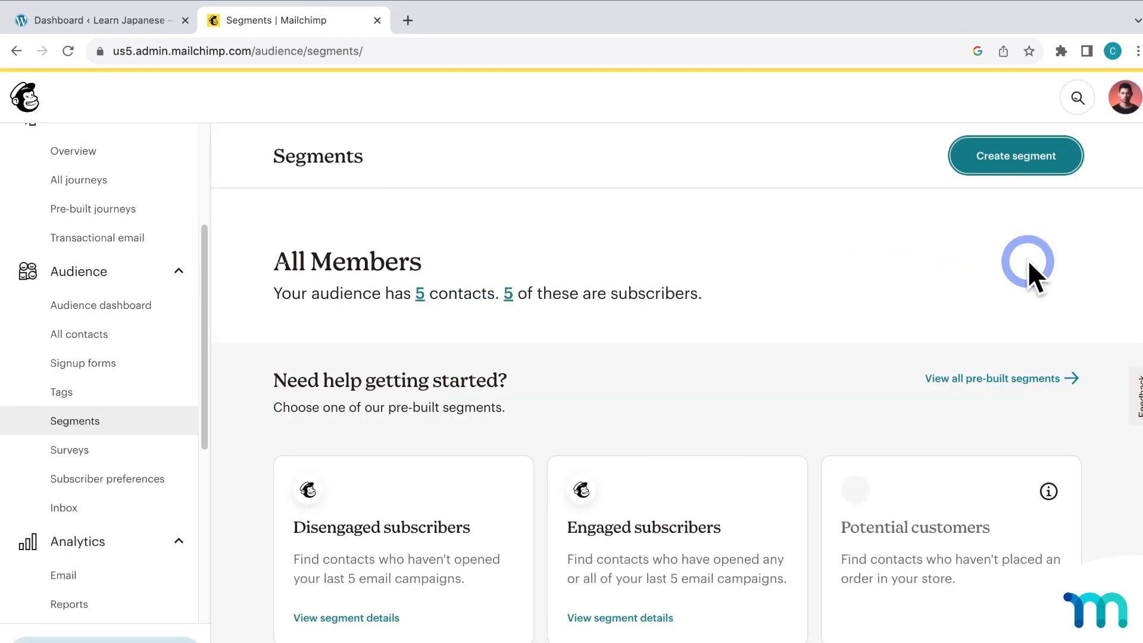
mouse_move(423, 208)
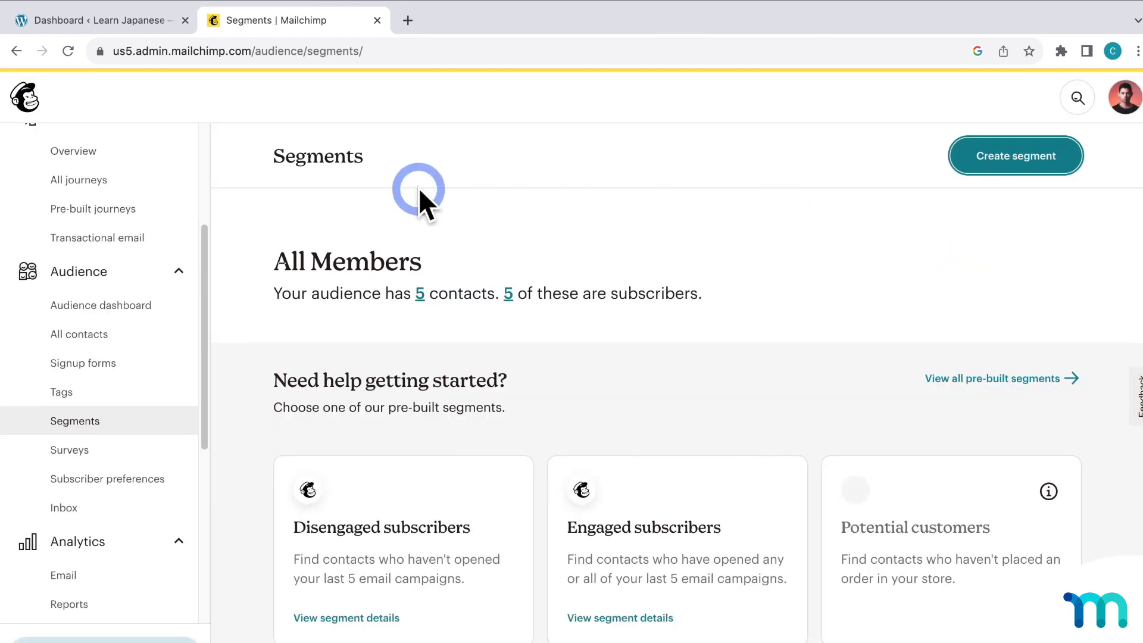
scroll("down", 3)
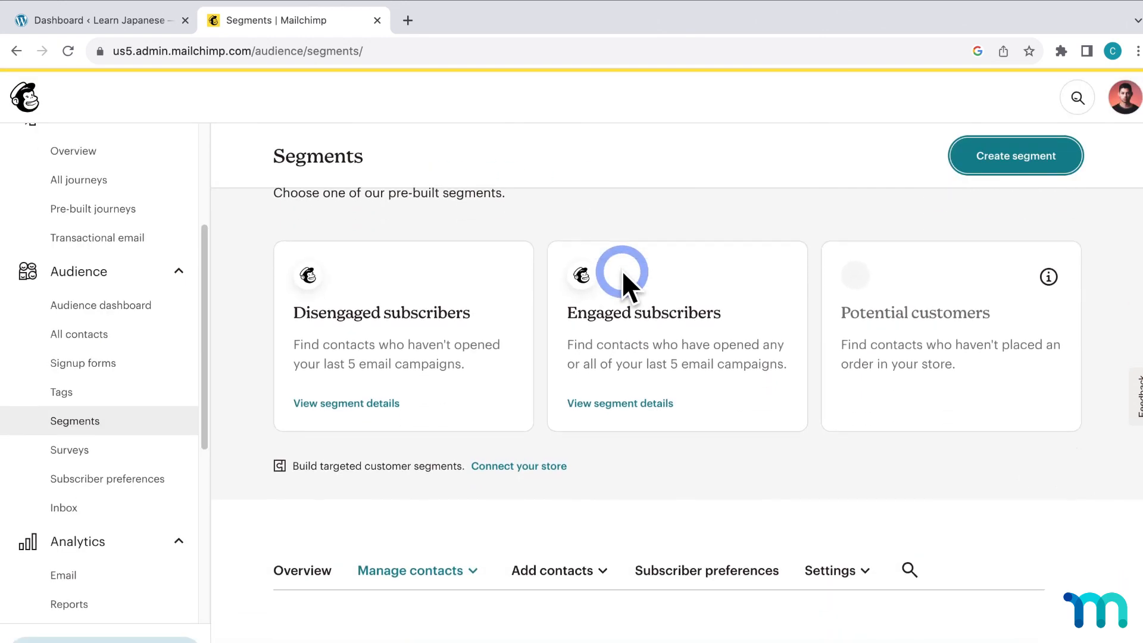
scroll("down", 3)
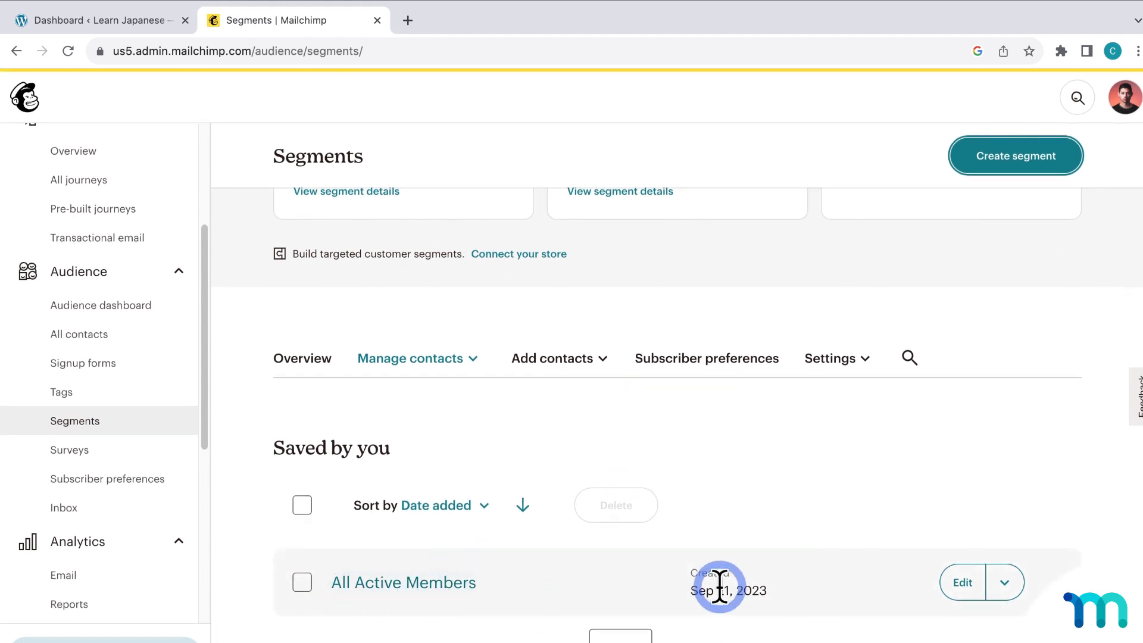
mouse_move(464, 590)
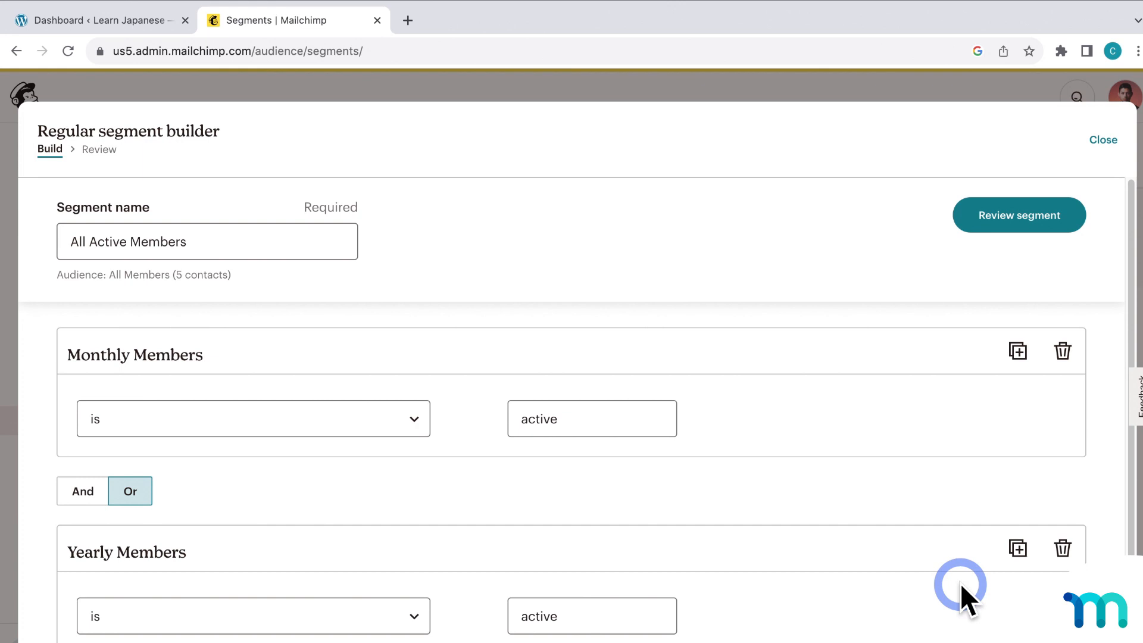
mouse_move(1104, 178)
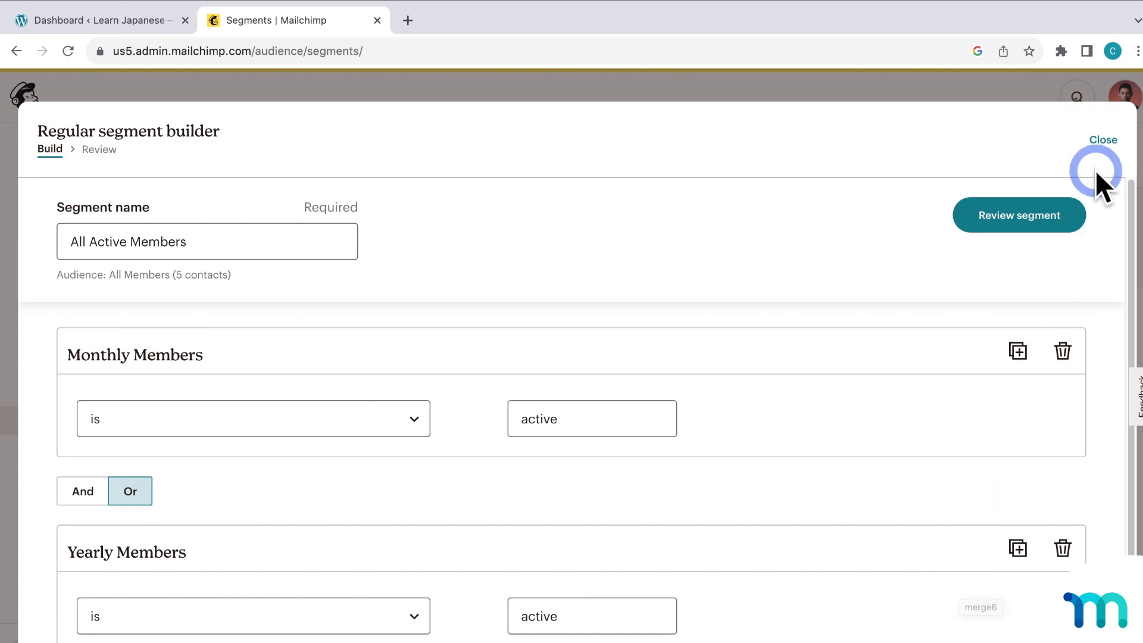
left_click(1104, 139)
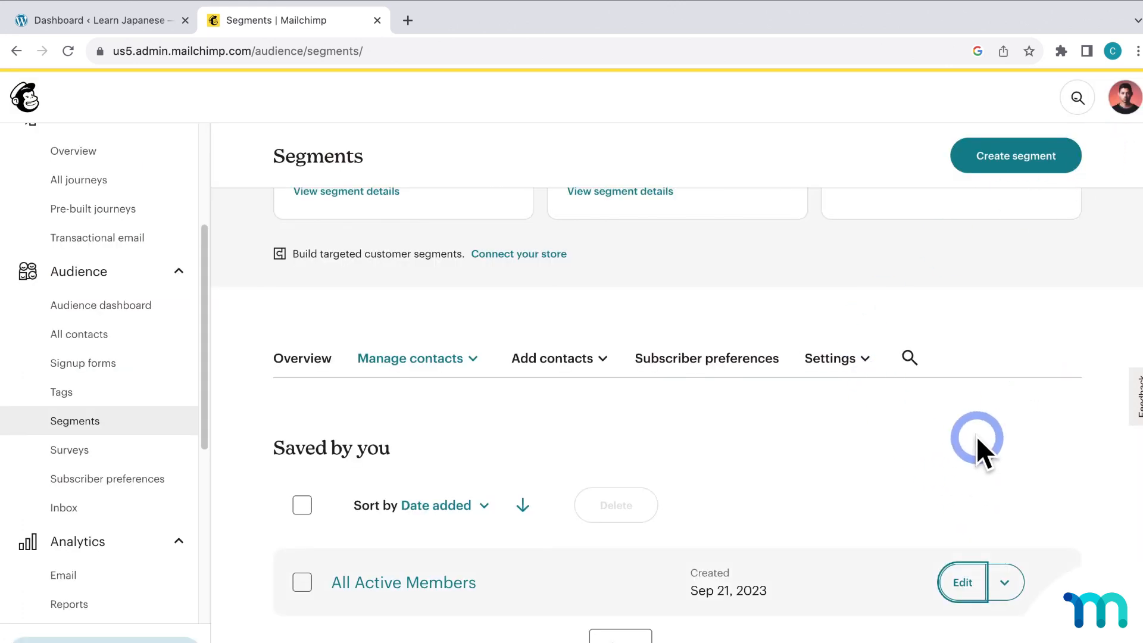
left_click(1014, 156)
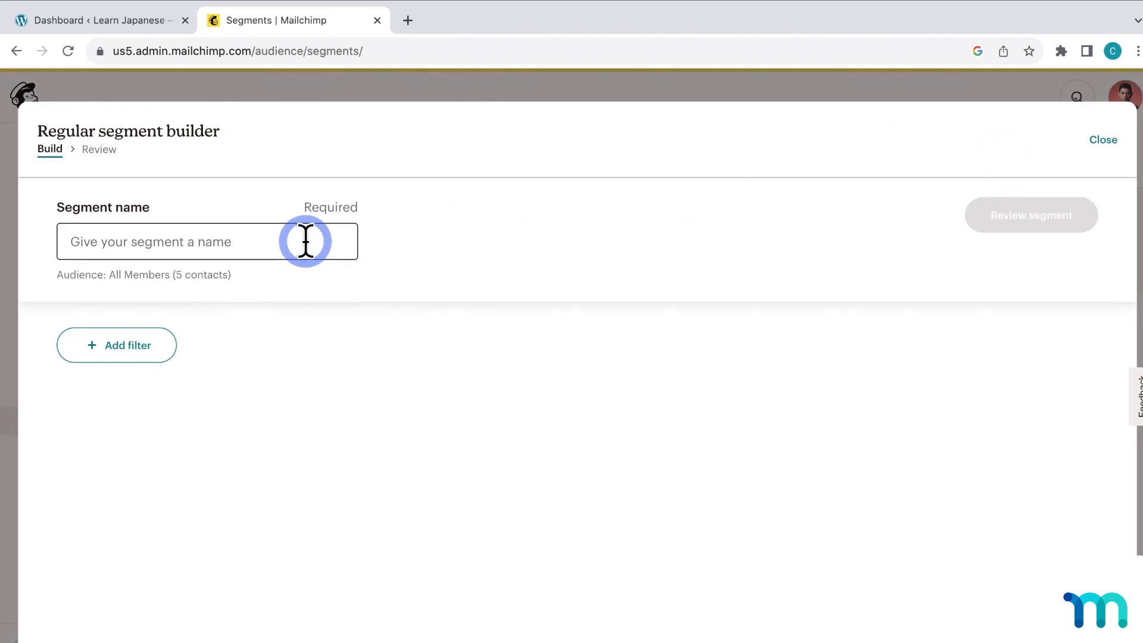
- Name the new segment 'Monthly Members'
type("Mon")
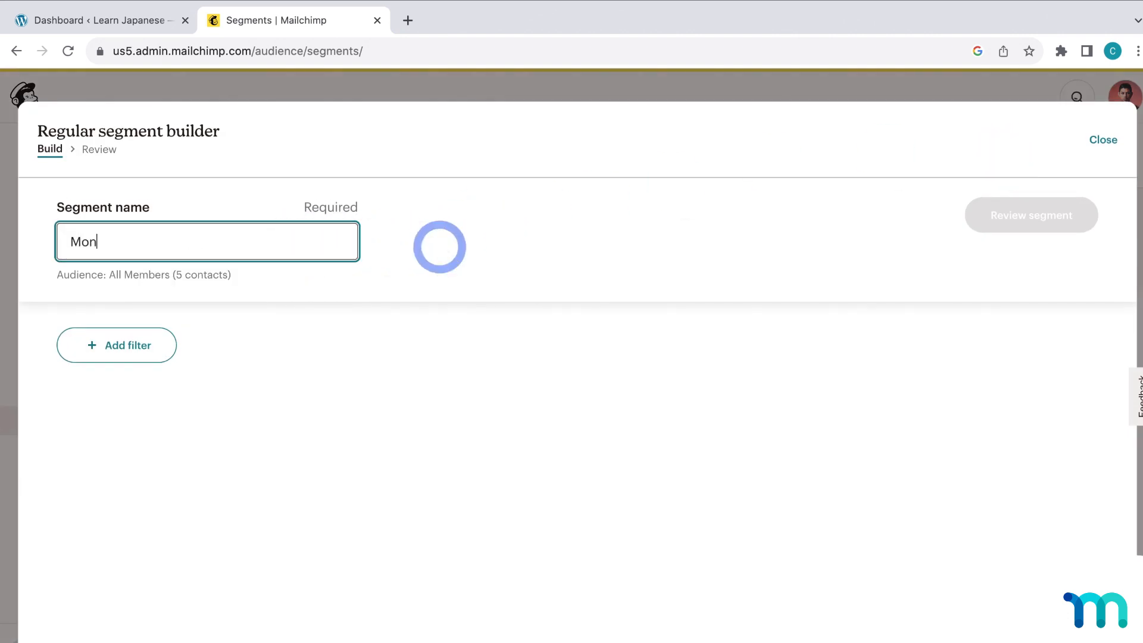
type("thly Membe")
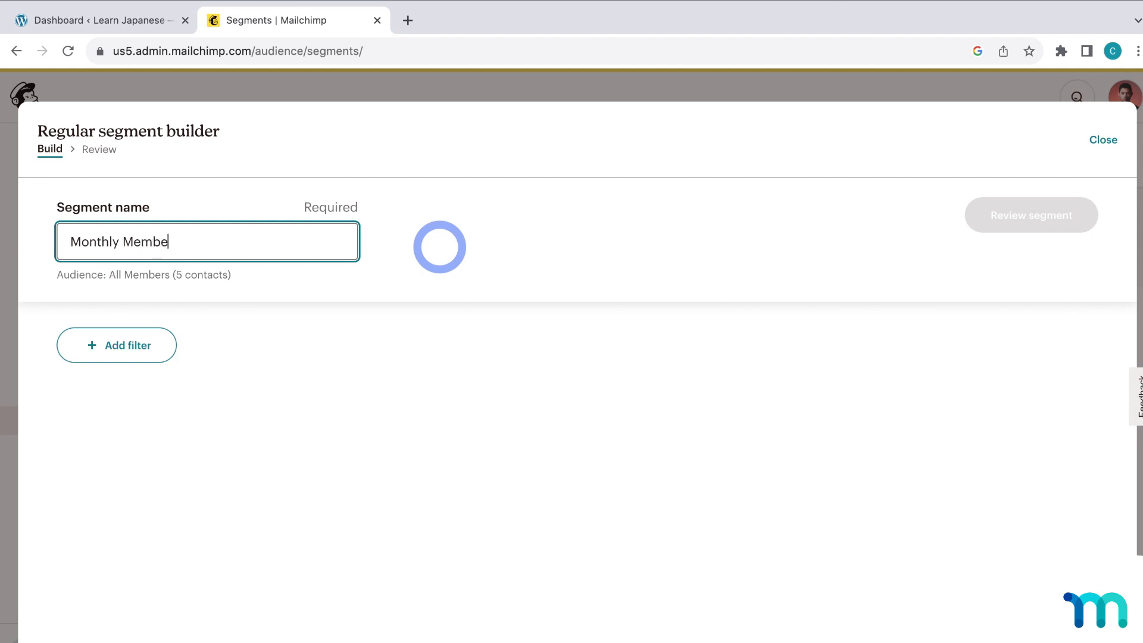
type("rs")
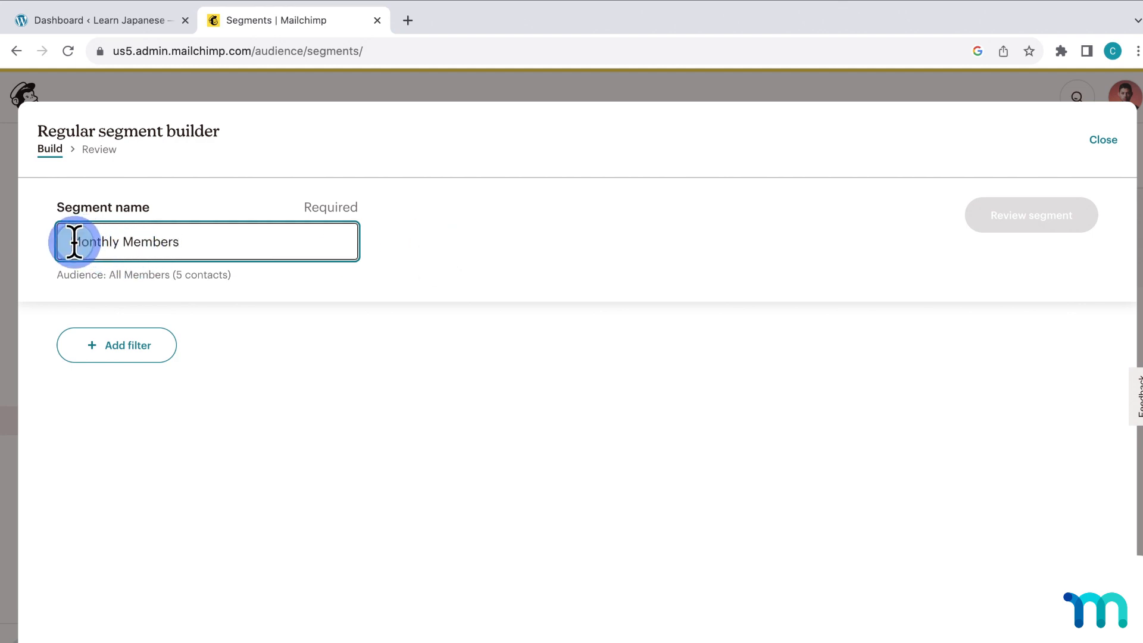
type("Active")
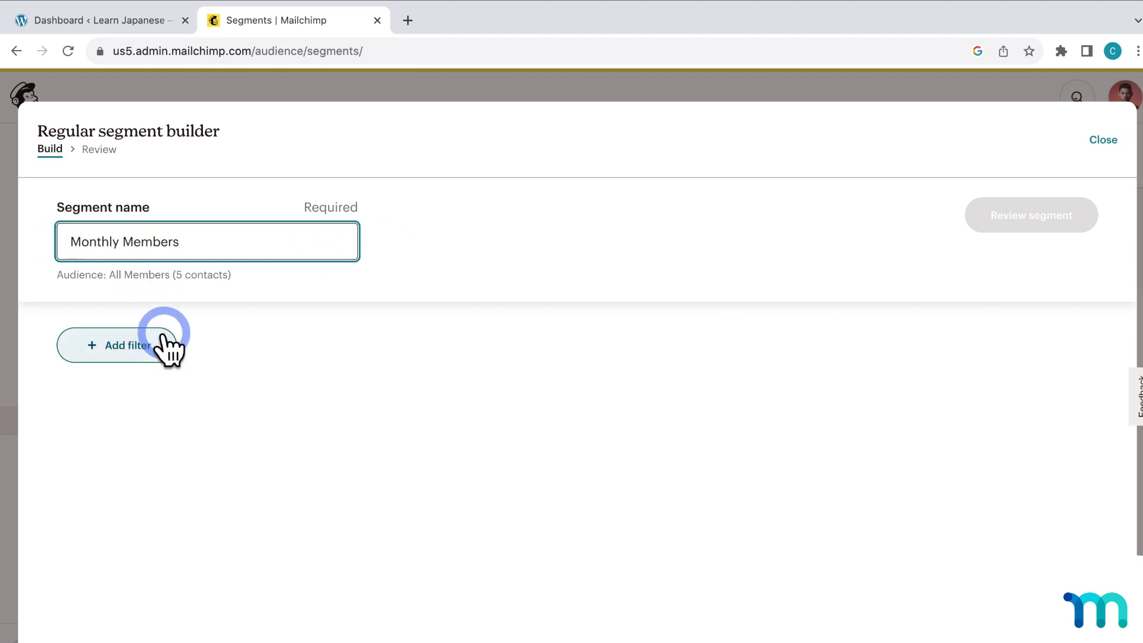
- Add a Monthly Members is 'active' filter and review the 2 matching contacts
left_click(121, 345)
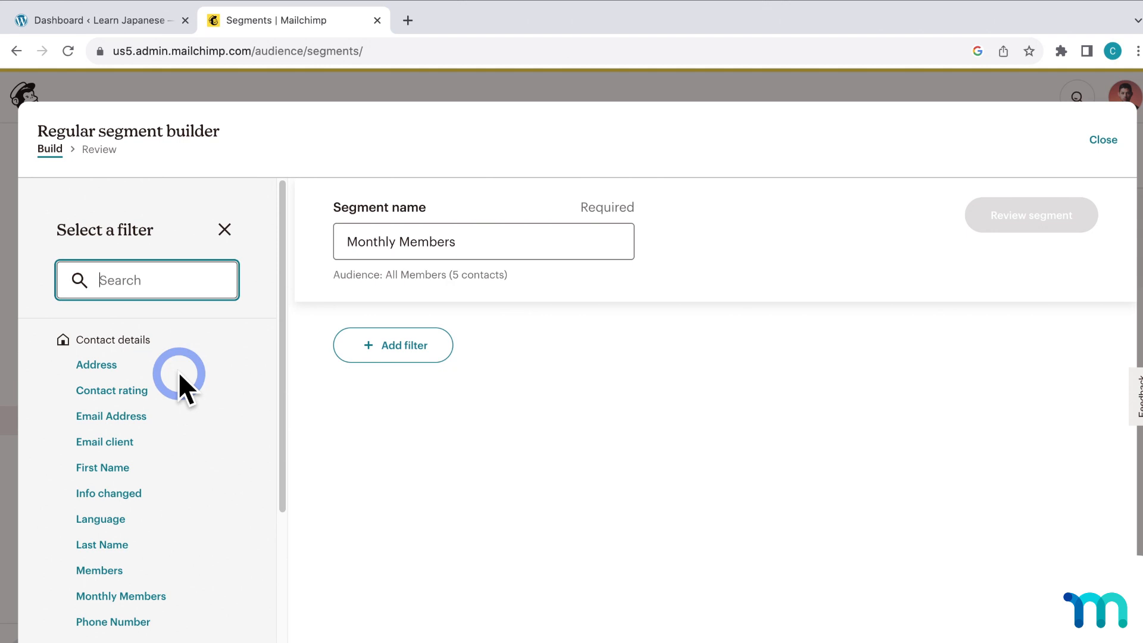
left_click(120, 595)
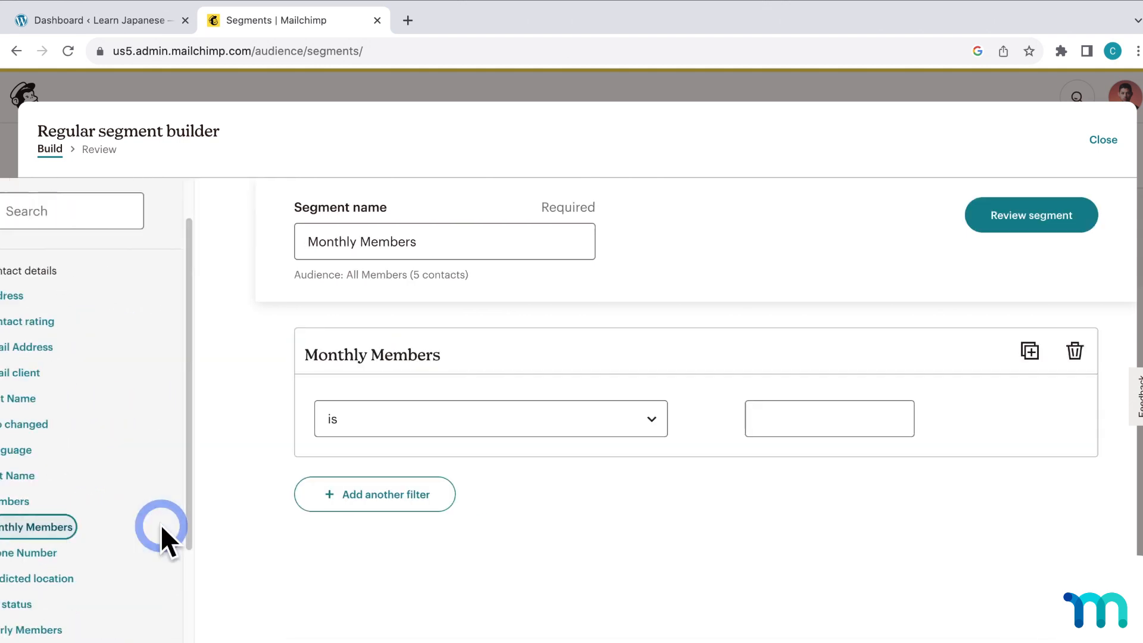
type("ac")
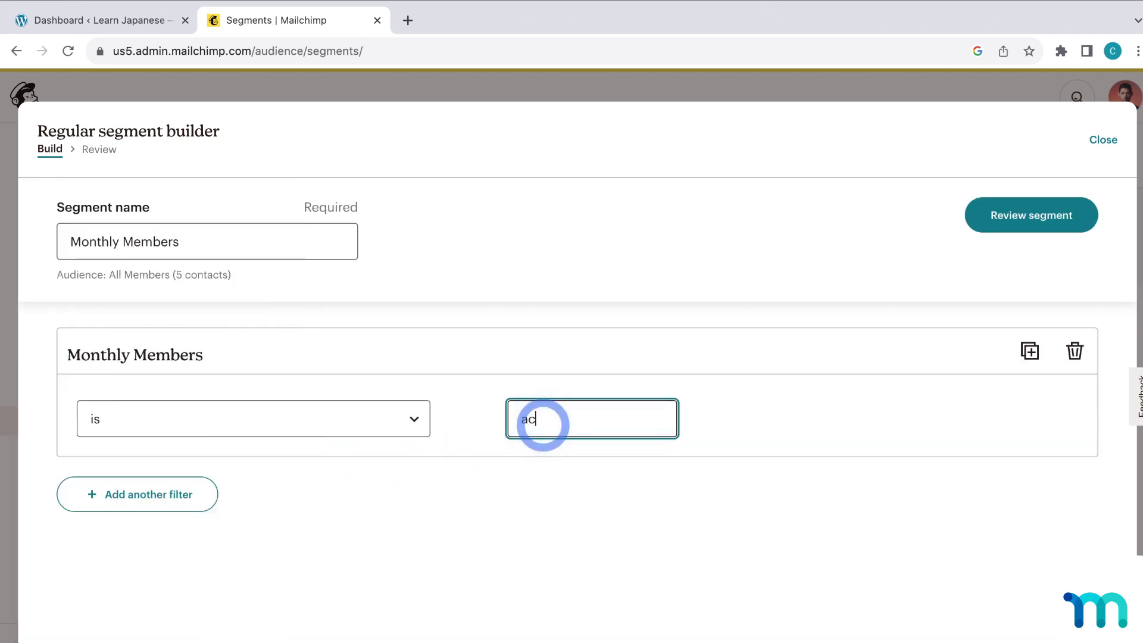
type("tive")
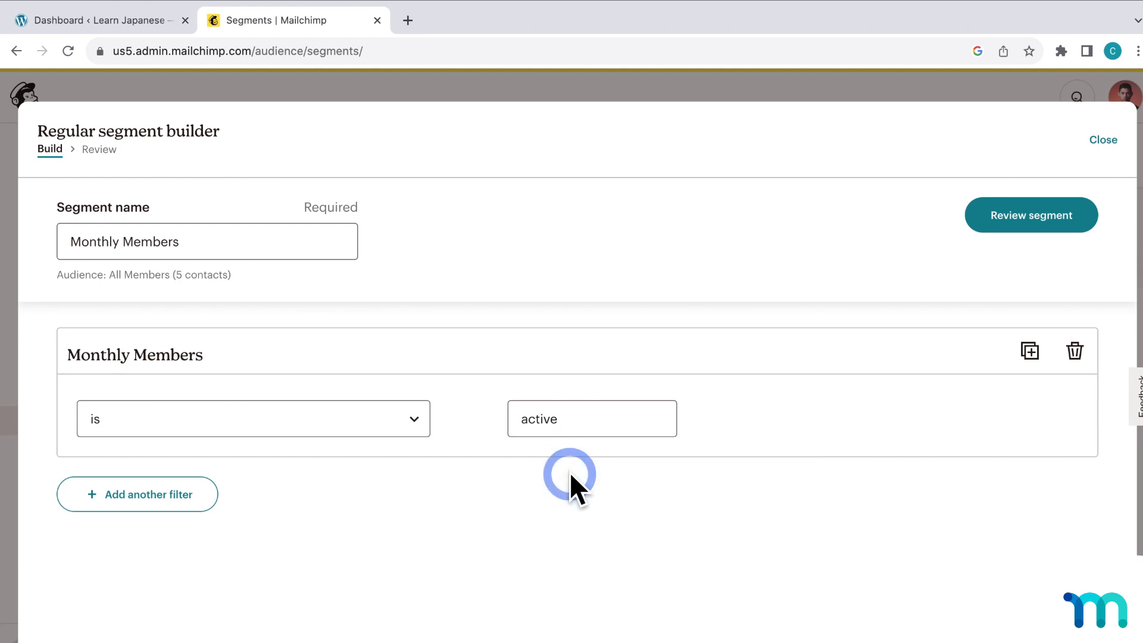
left_click(1030, 215)
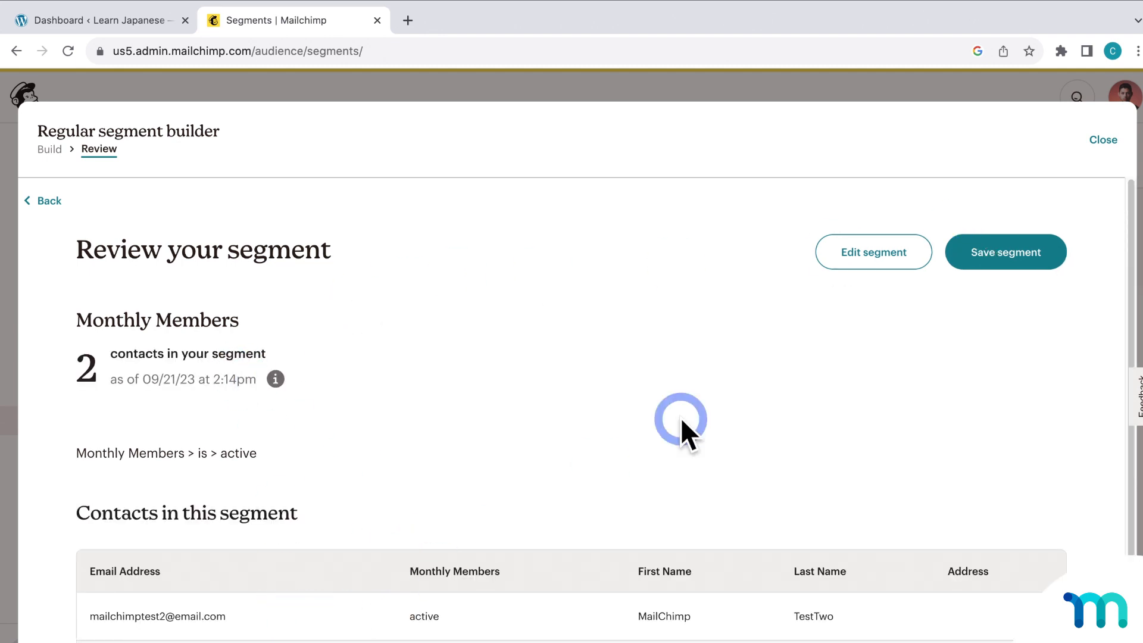
- Save the Monthly Members segment
left_click(1006, 251)
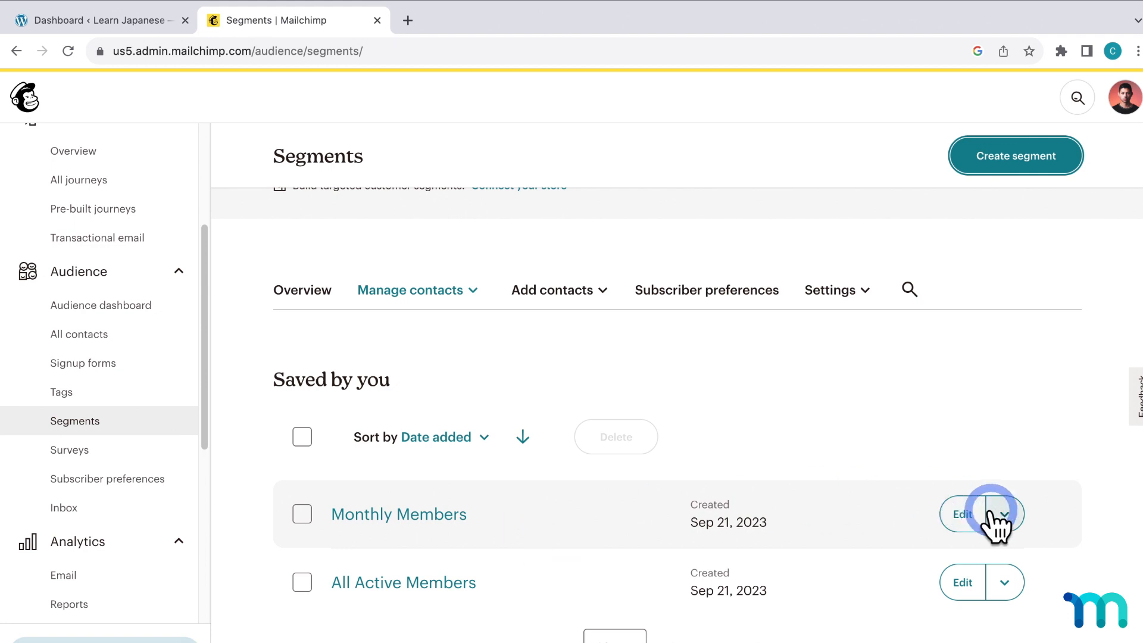
- Go to All campaigns and start creating a new campaign
left_click(1003, 514)
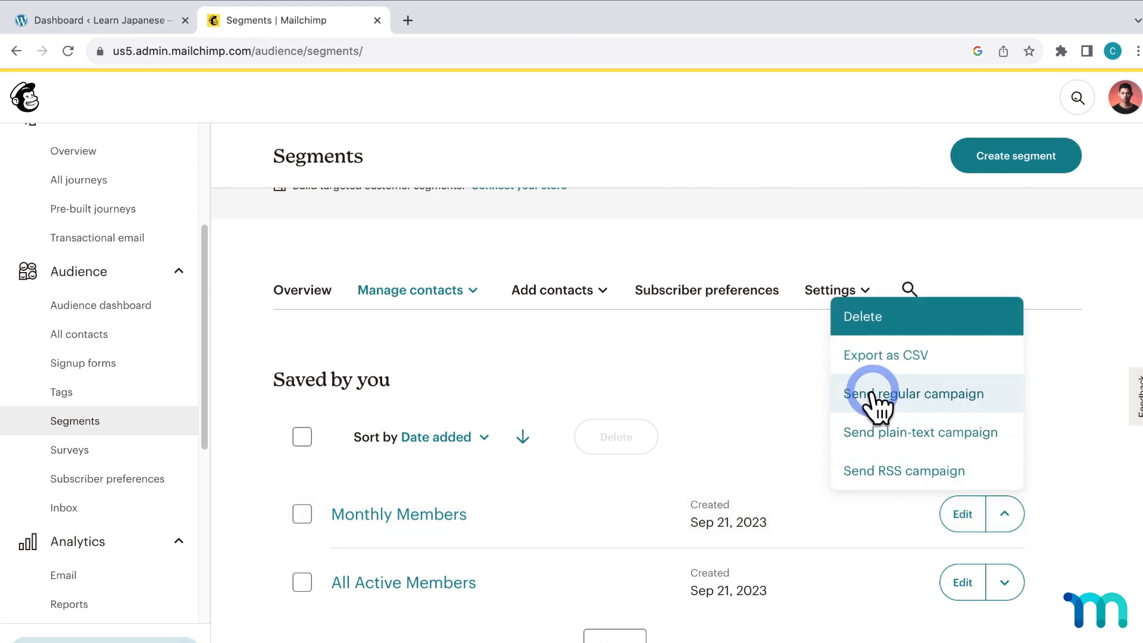
mouse_move(1090, 279)
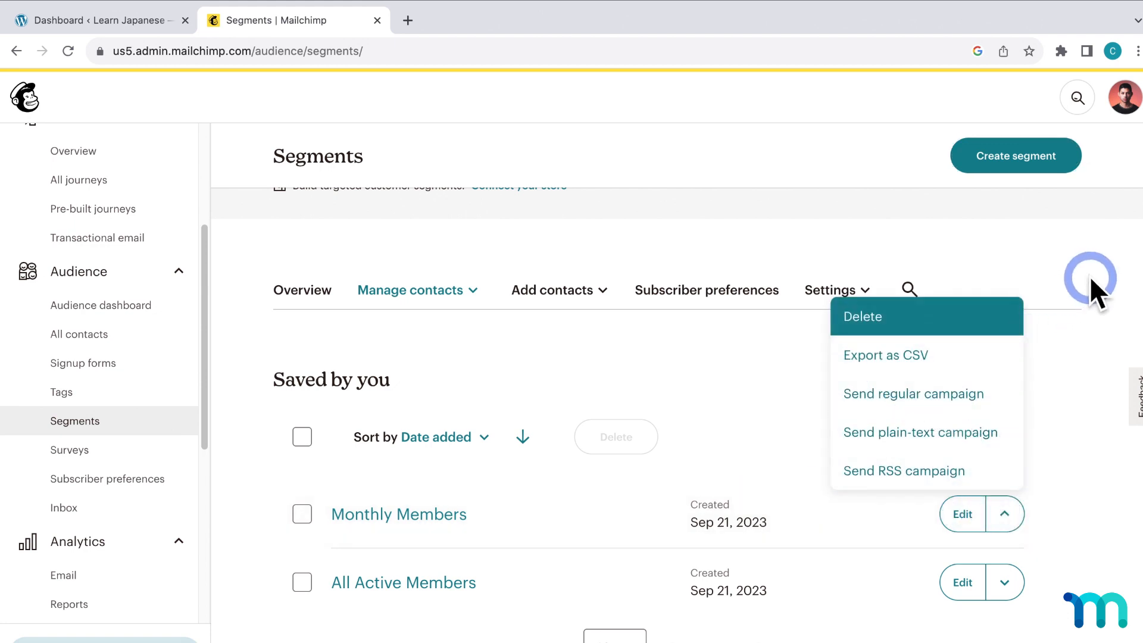
left_click(280, 397)
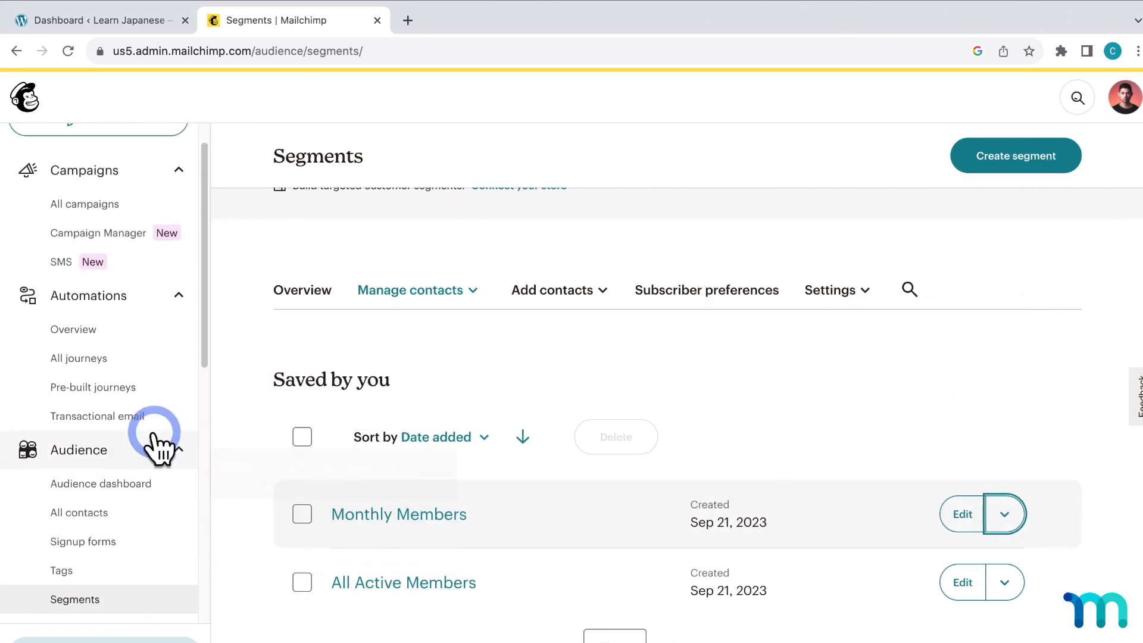
mouse_move(85, 214)
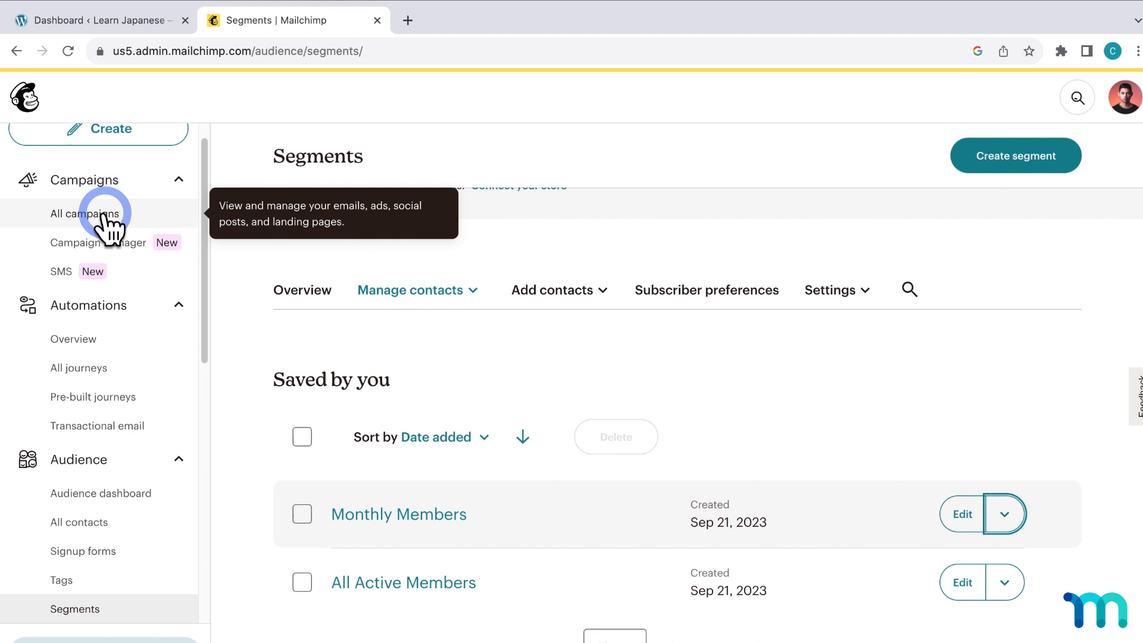
left_click(84, 214)
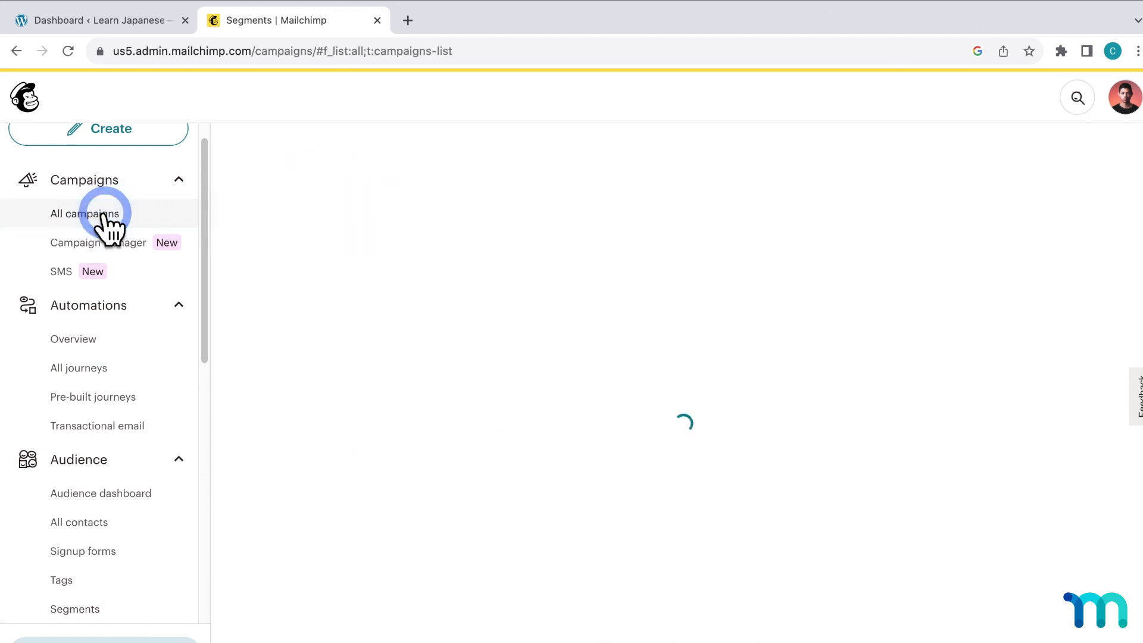
left_click(84, 213)
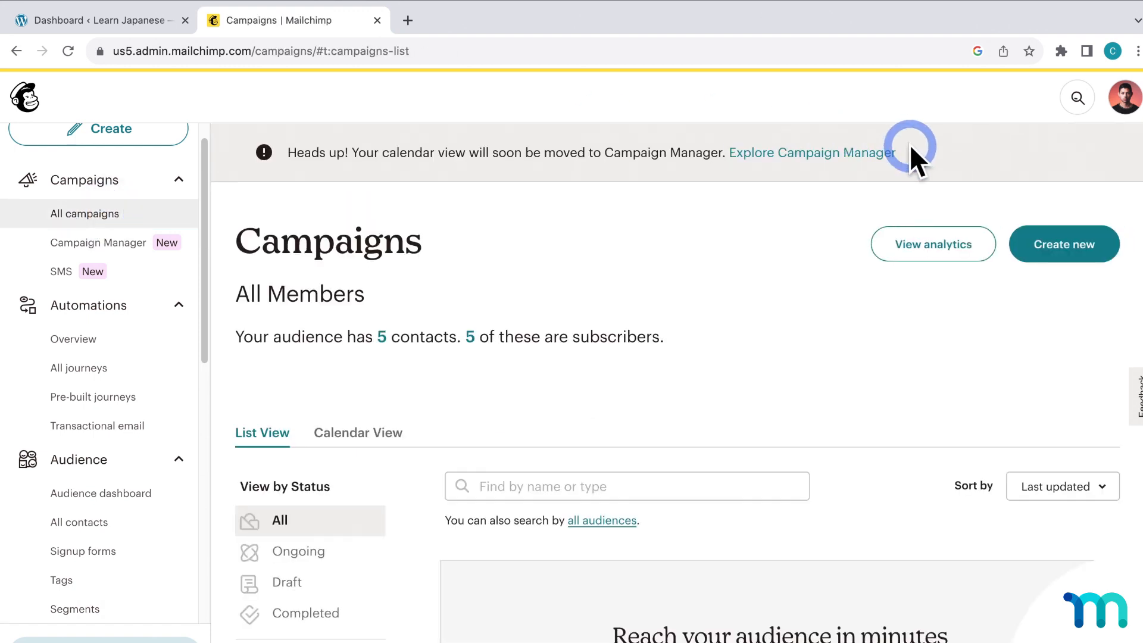
left_click(1064, 244)
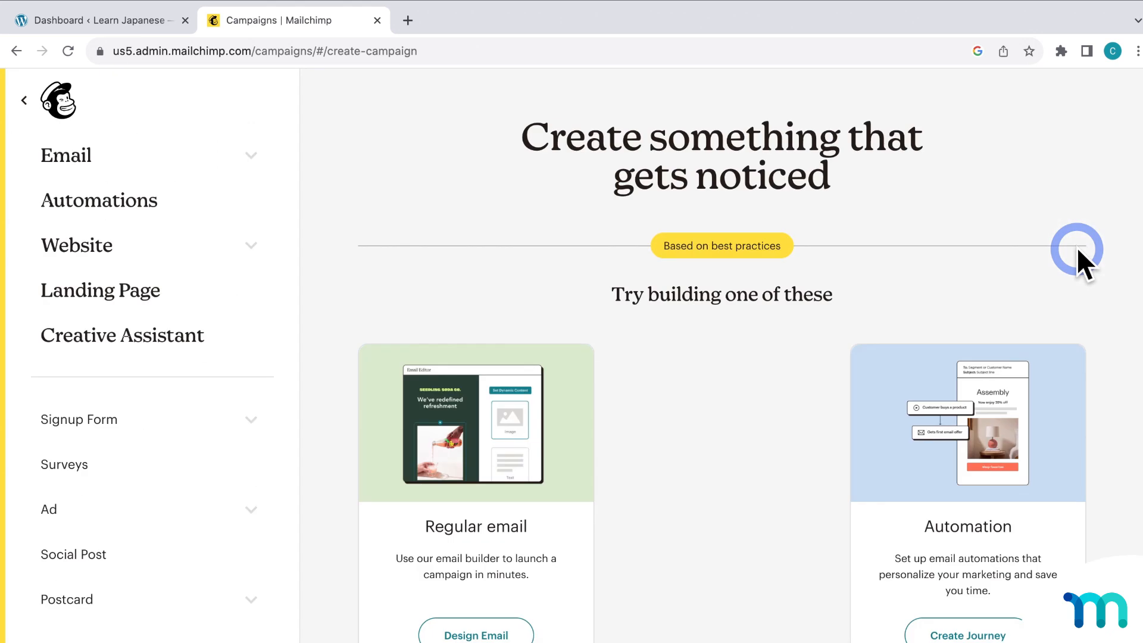
scroll("down", 3)
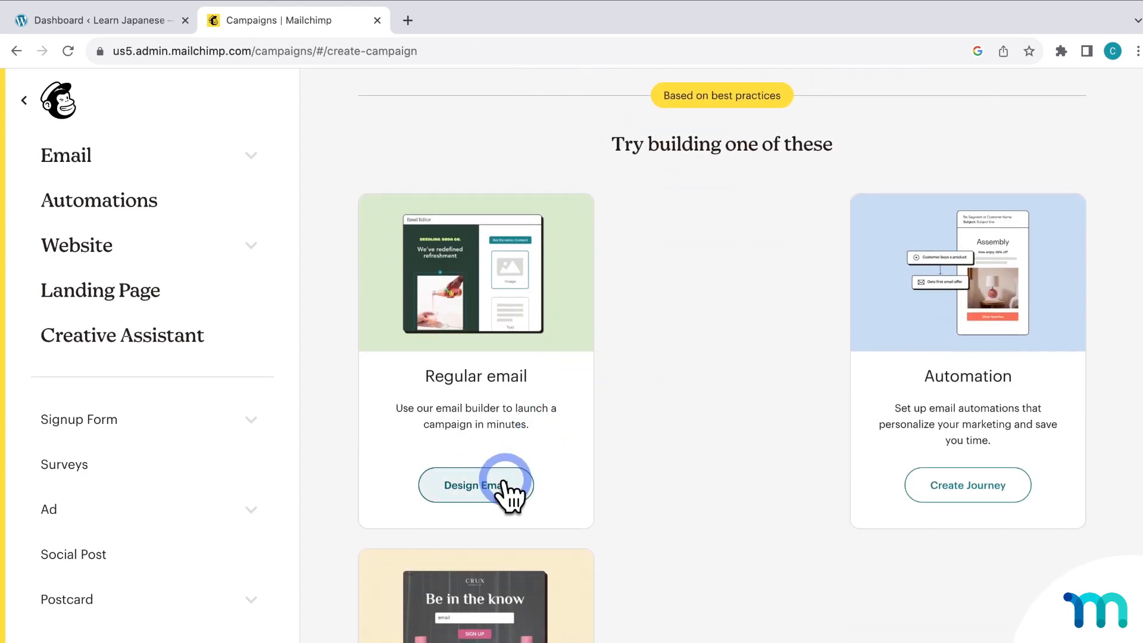
- Start a Regular email and rename the draft to 'Promo for Monthly Members'
left_click(475, 486)
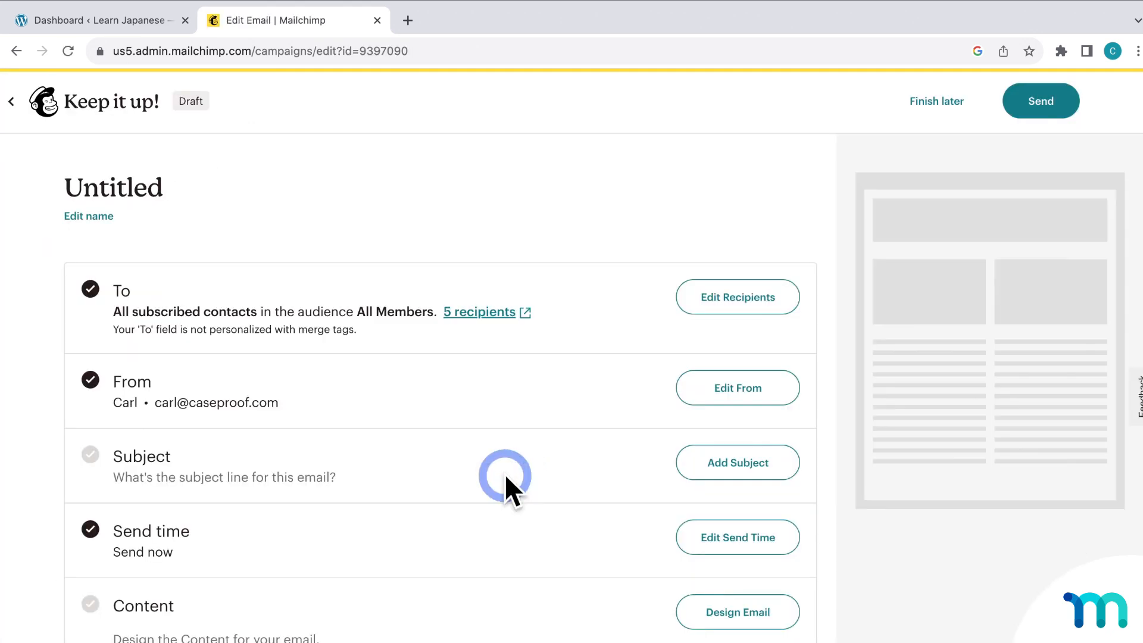
left_click(89, 216)
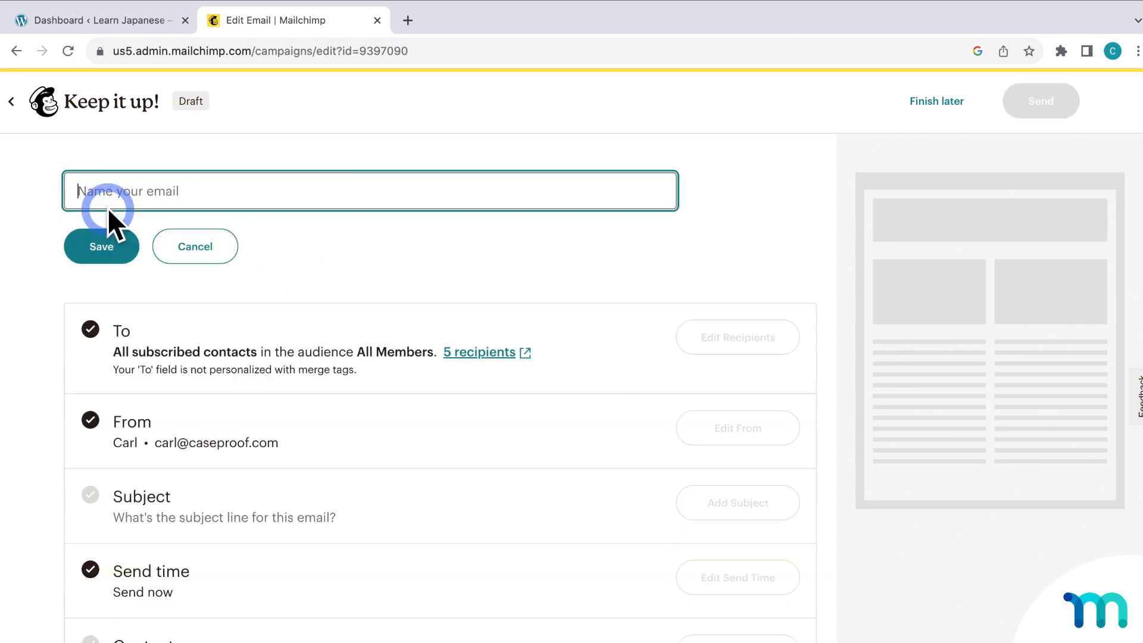
type("Promo for Monthly Members")
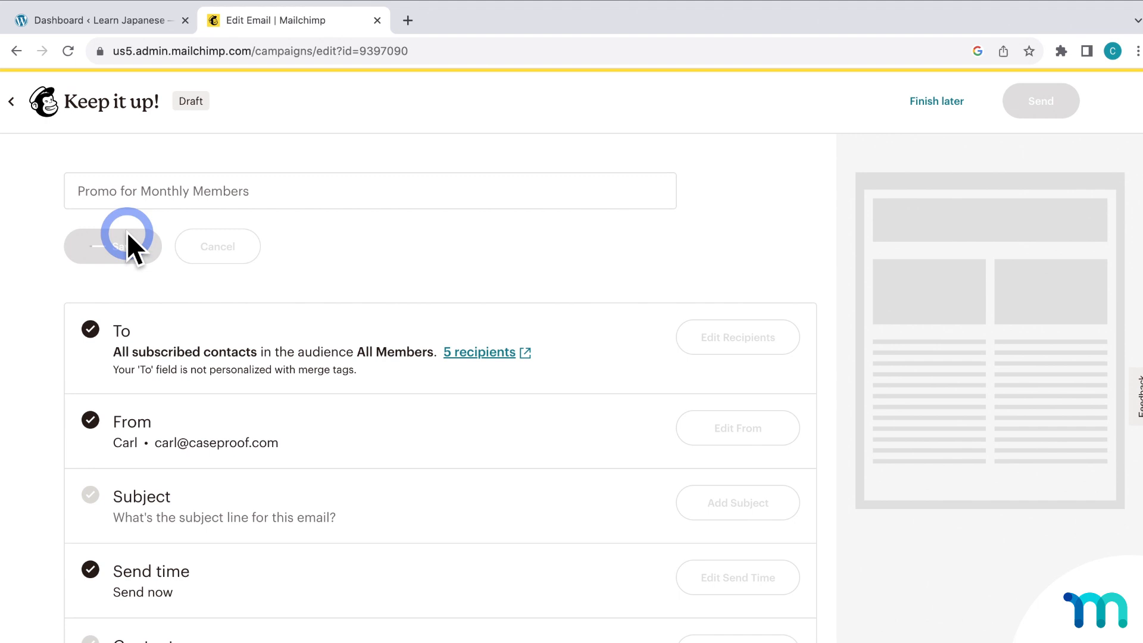
left_click(113, 246)
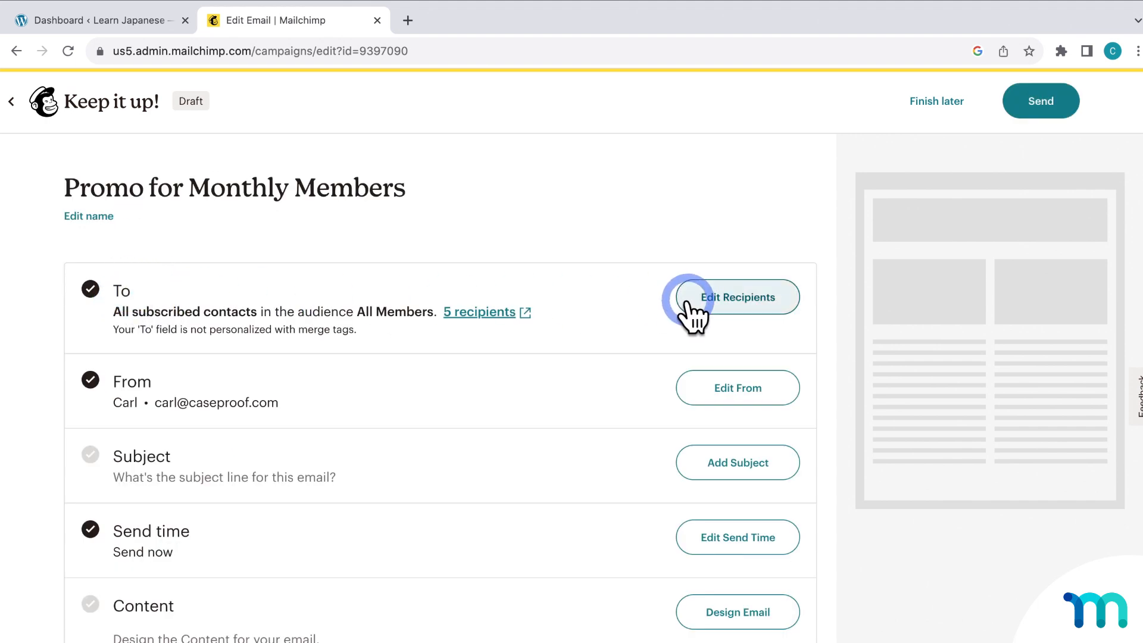
mouse_move(347, 312)
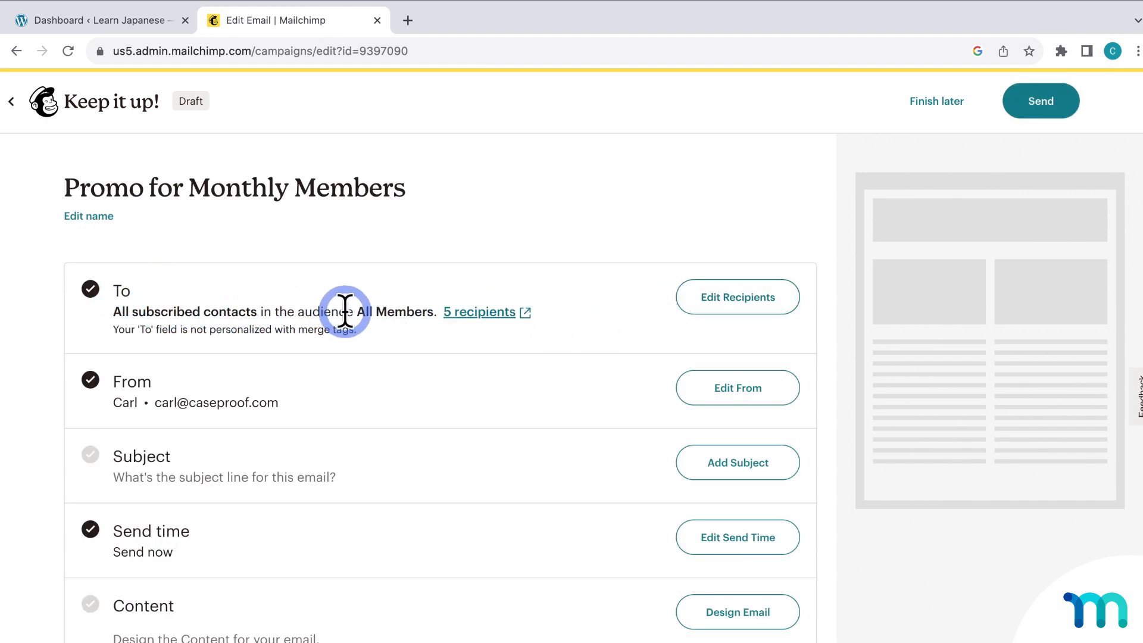
mouse_move(737, 297)
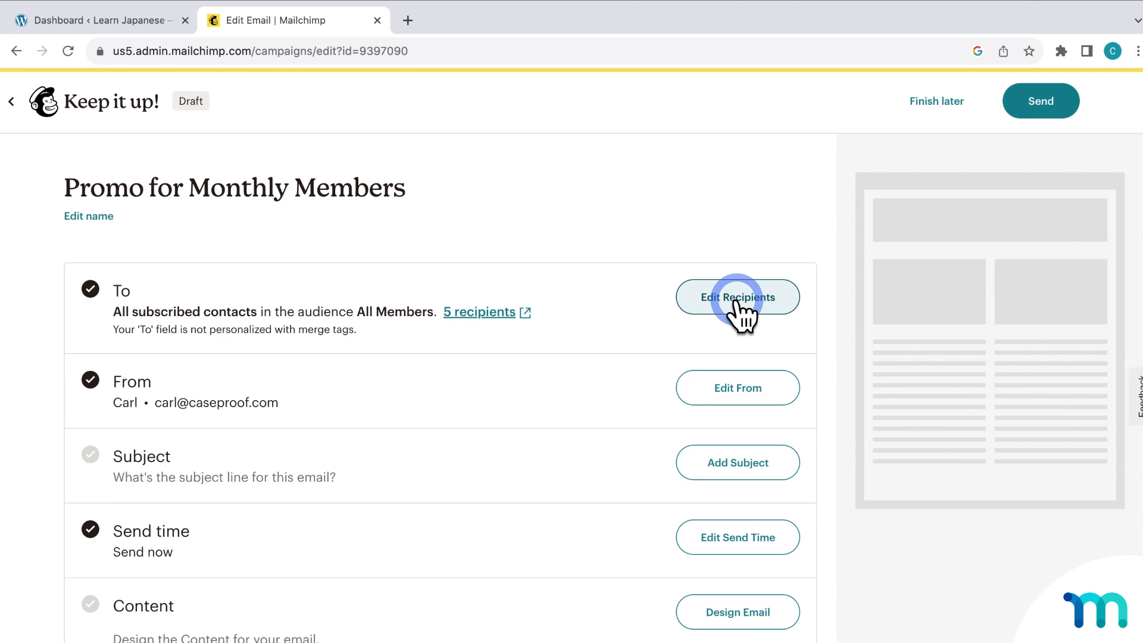
- Send to the Monthly Members segment with the To field personalized by *|FNAME|*
left_click(737, 297)
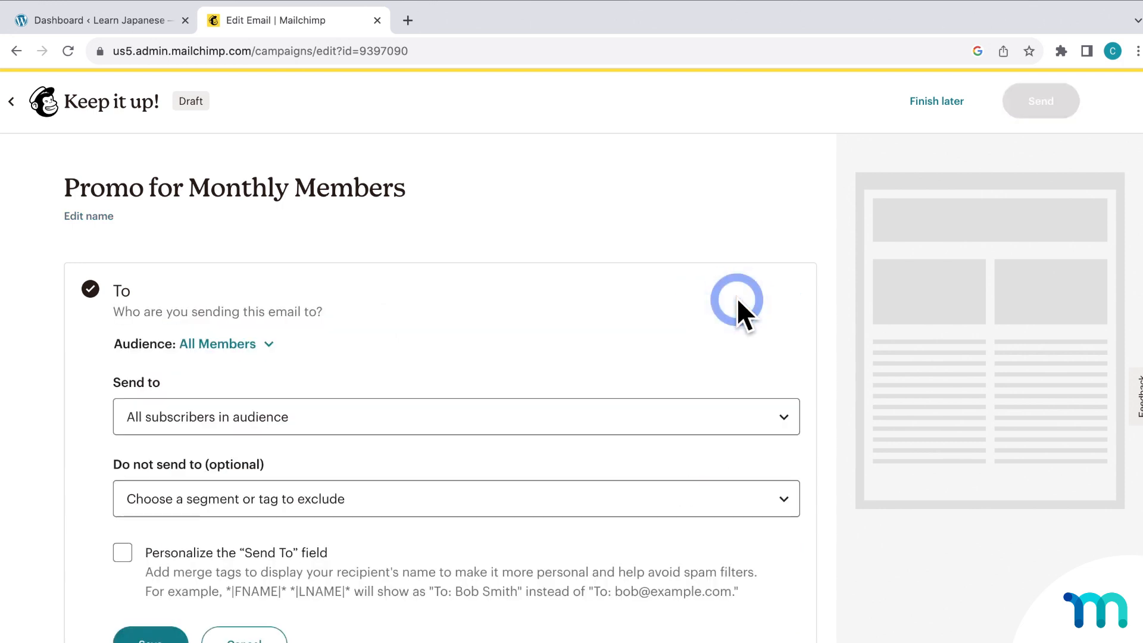
left_click(456, 417)
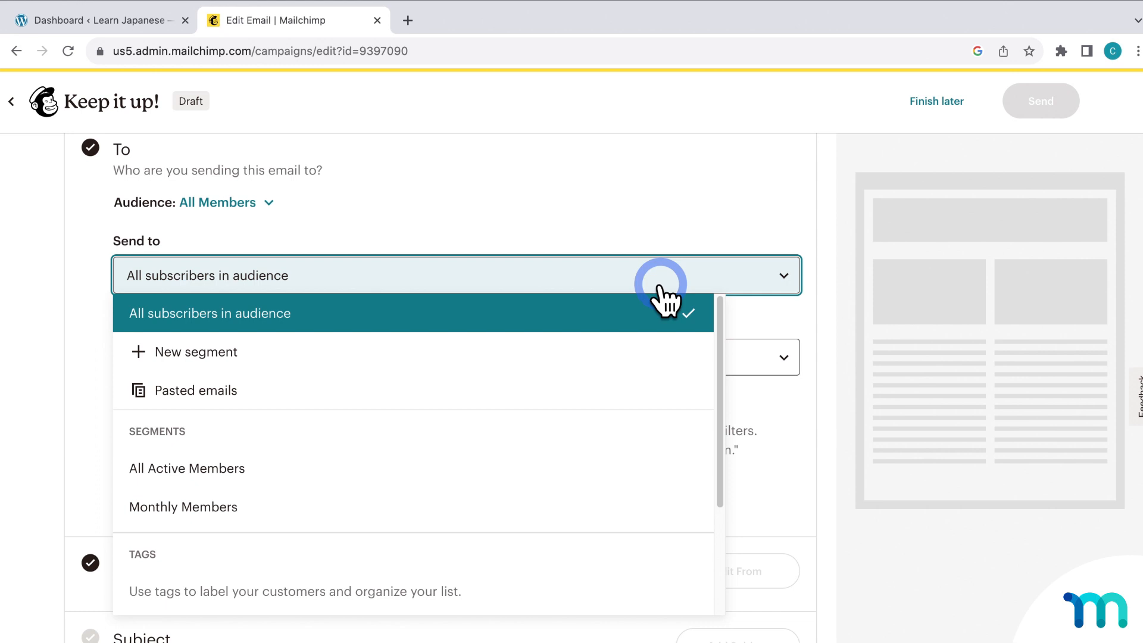
mouse_move(187, 468)
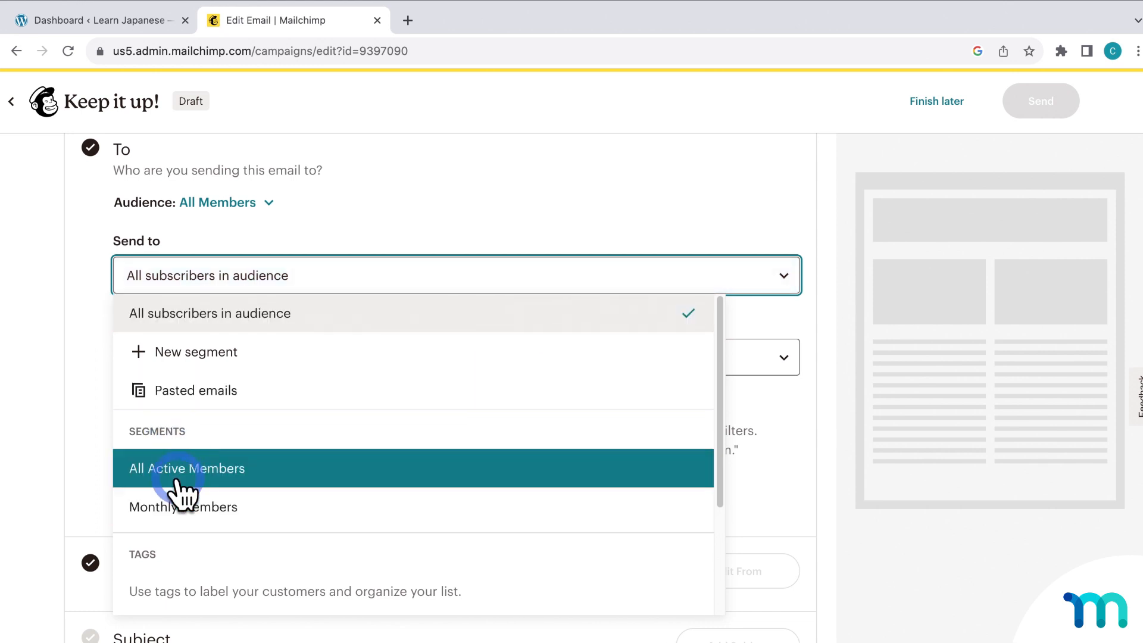
mouse_move(234, 507)
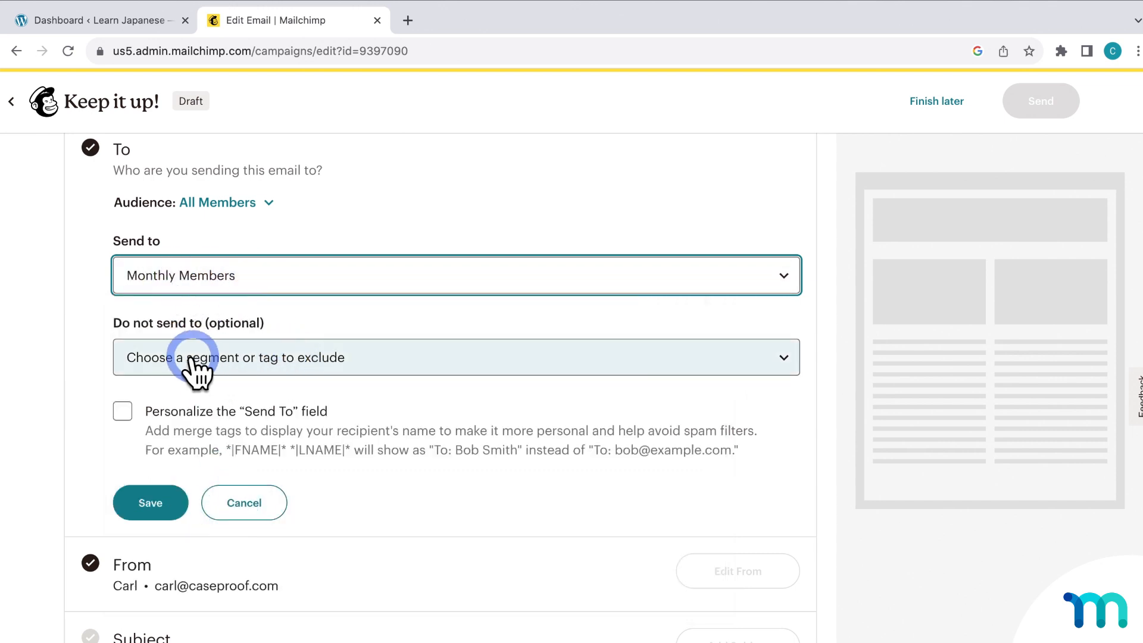
left_click(456, 357)
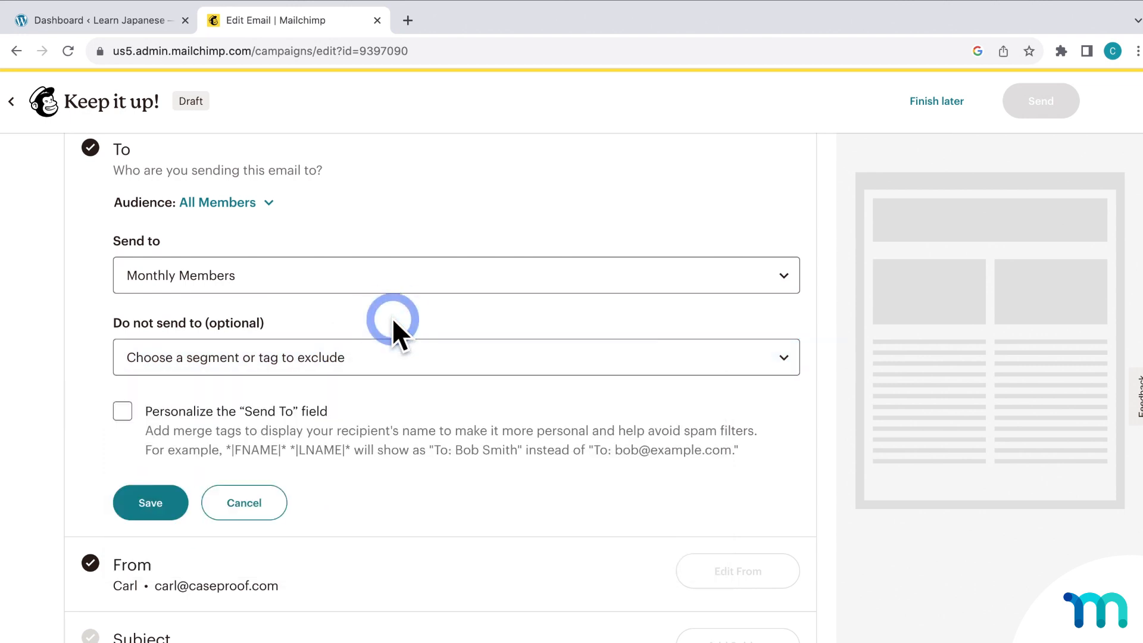
left_click(122, 410)
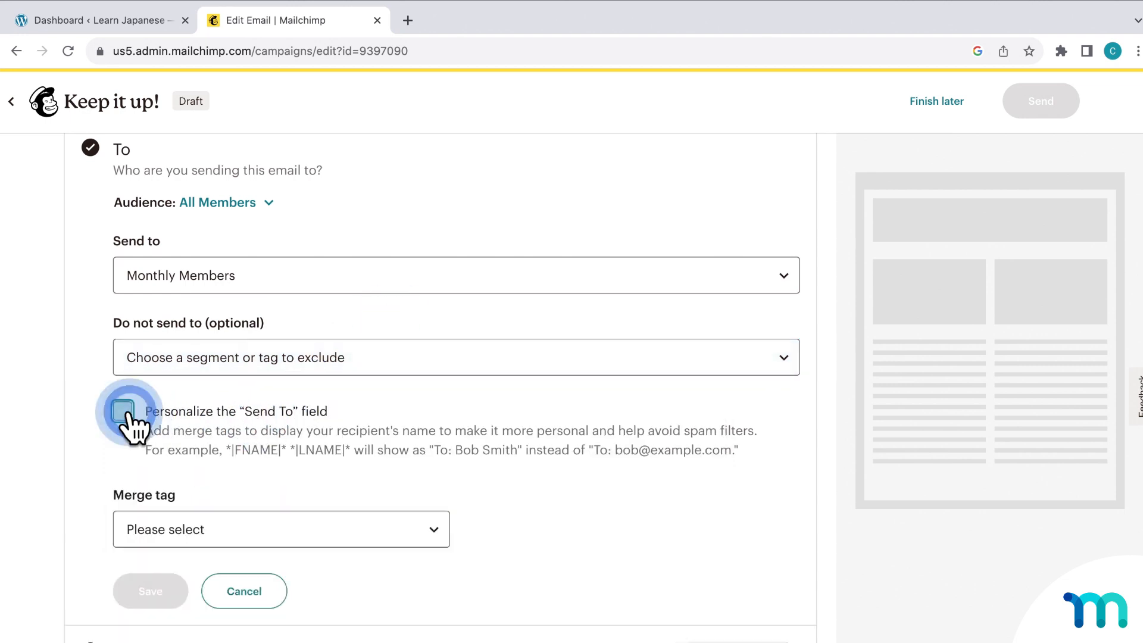
left_click(281, 529)
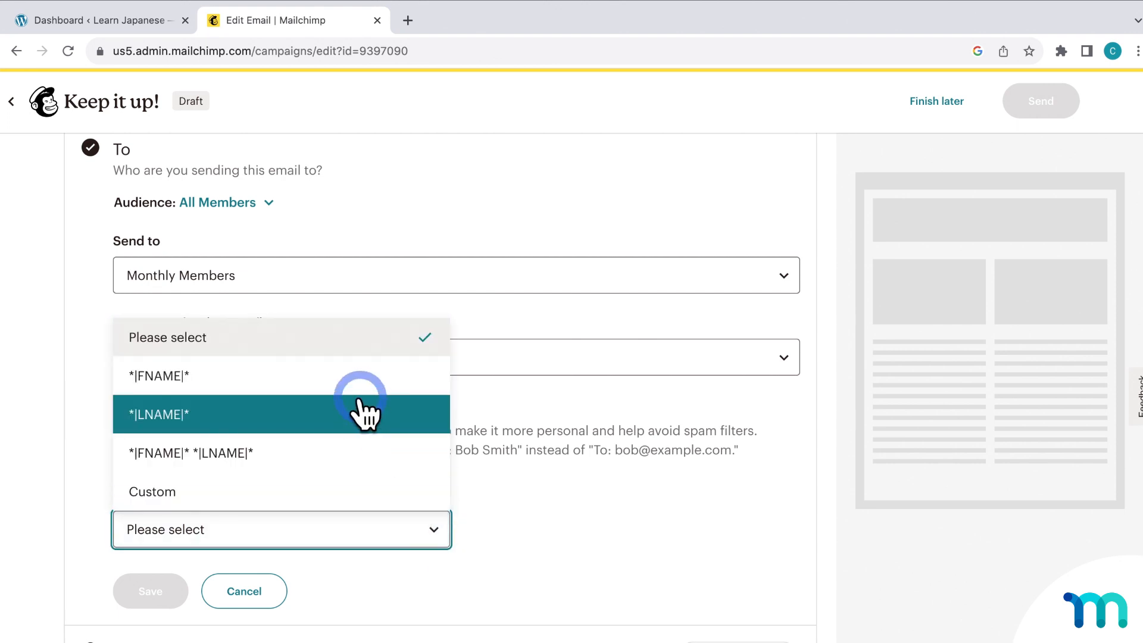
left_click(159, 376)
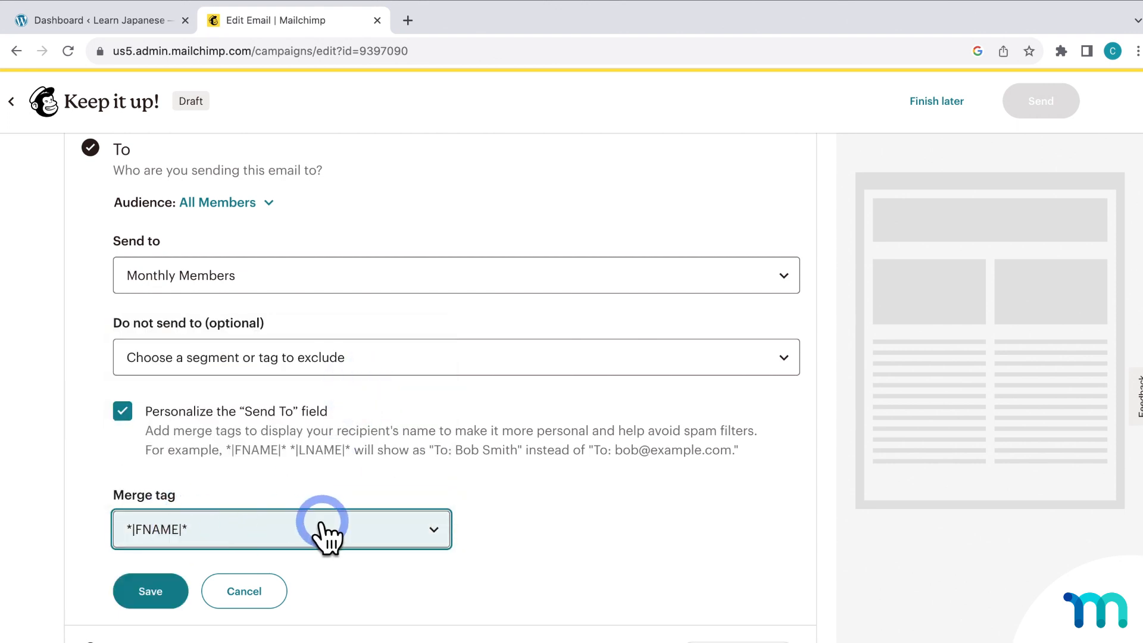
left_click(150, 591)
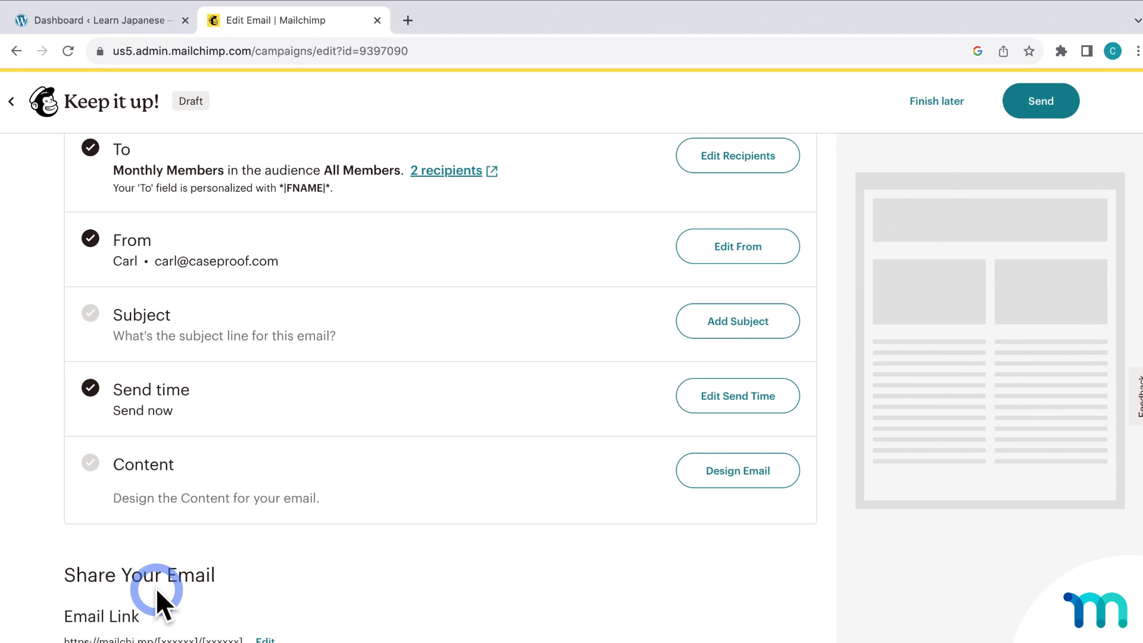
- Set the subject line to 'Test' and confirm the send time as Send now
scroll("up", 3)
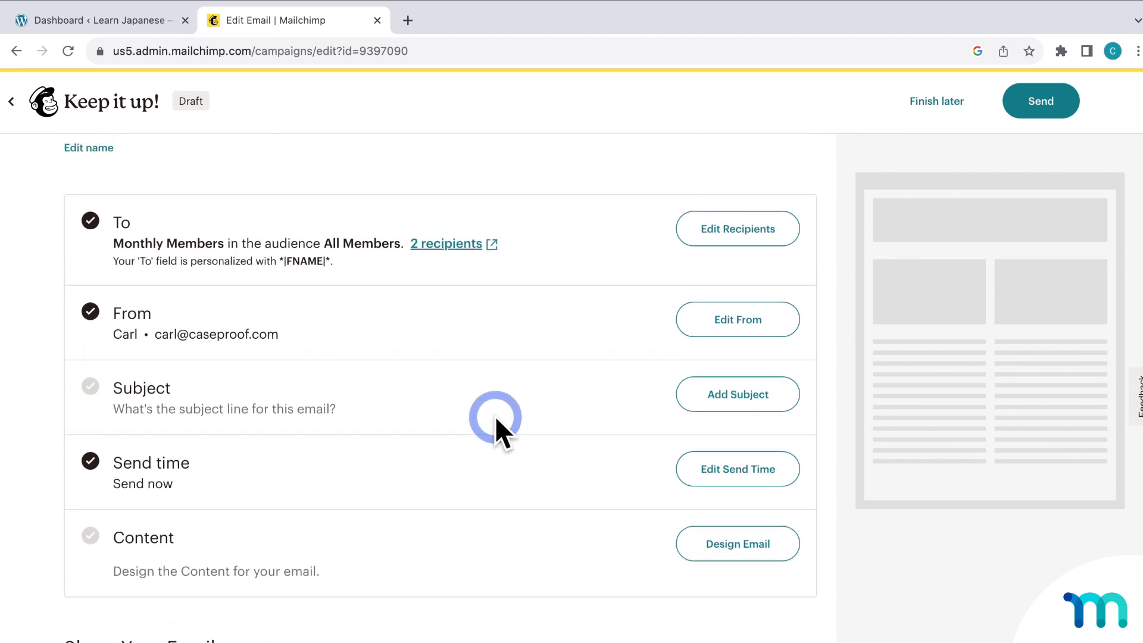
mouse_move(351, 243)
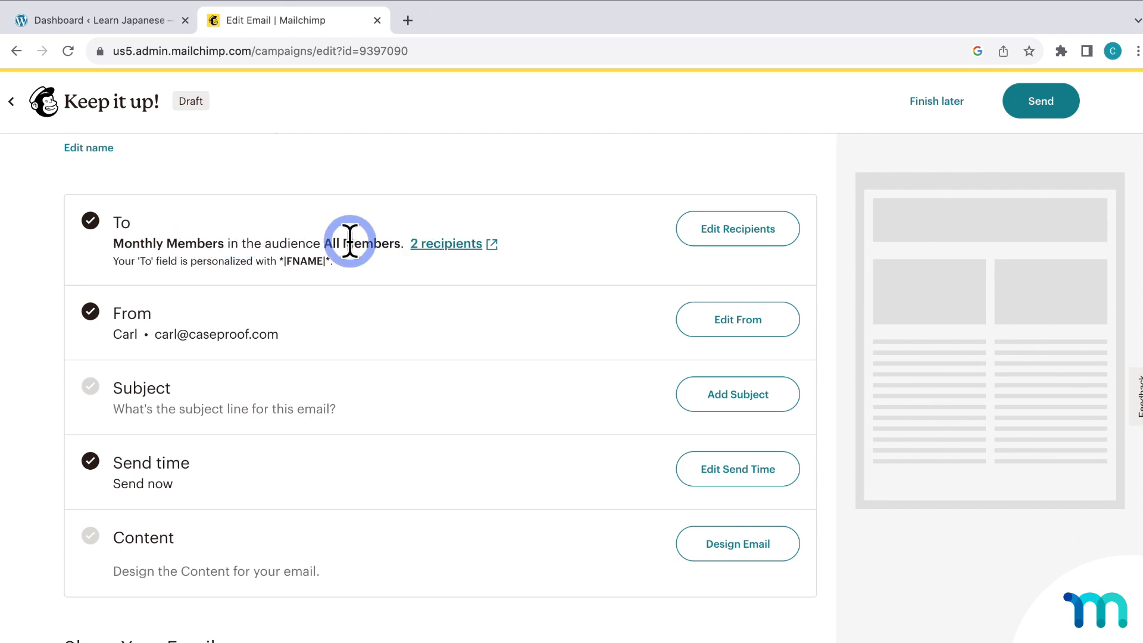
mouse_move(522, 251)
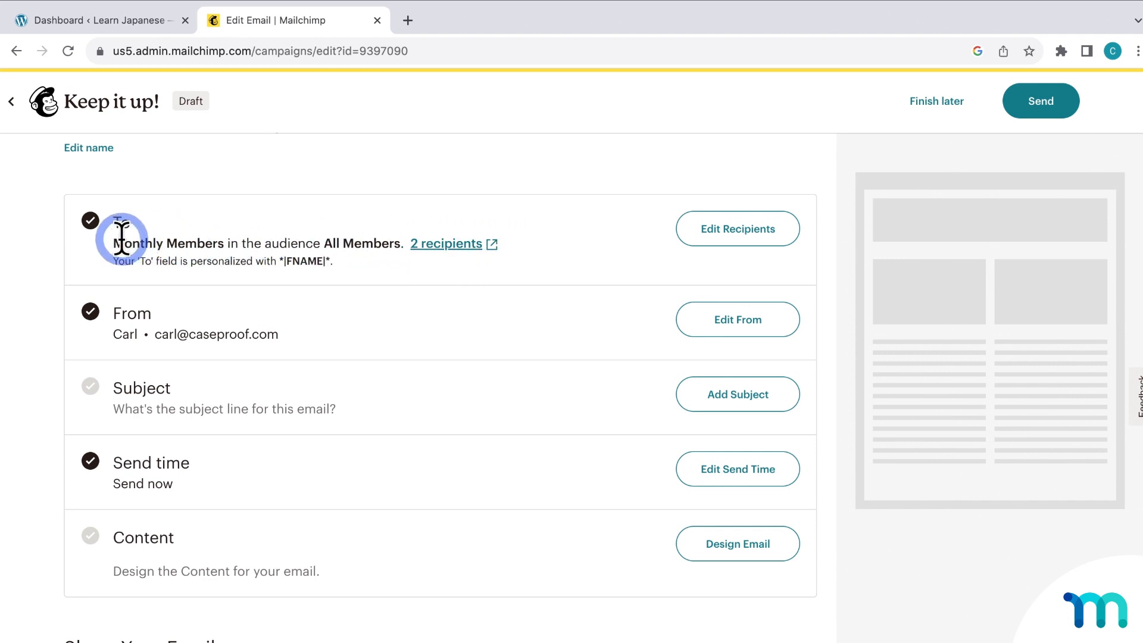
mouse_move(212, 243)
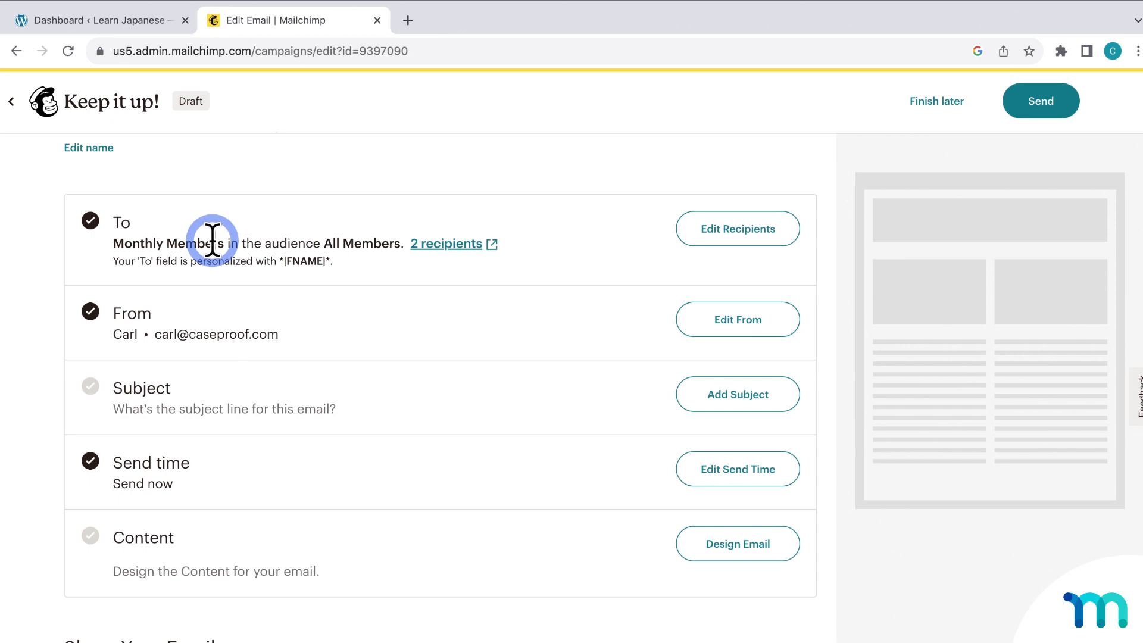
left_click(737, 394)
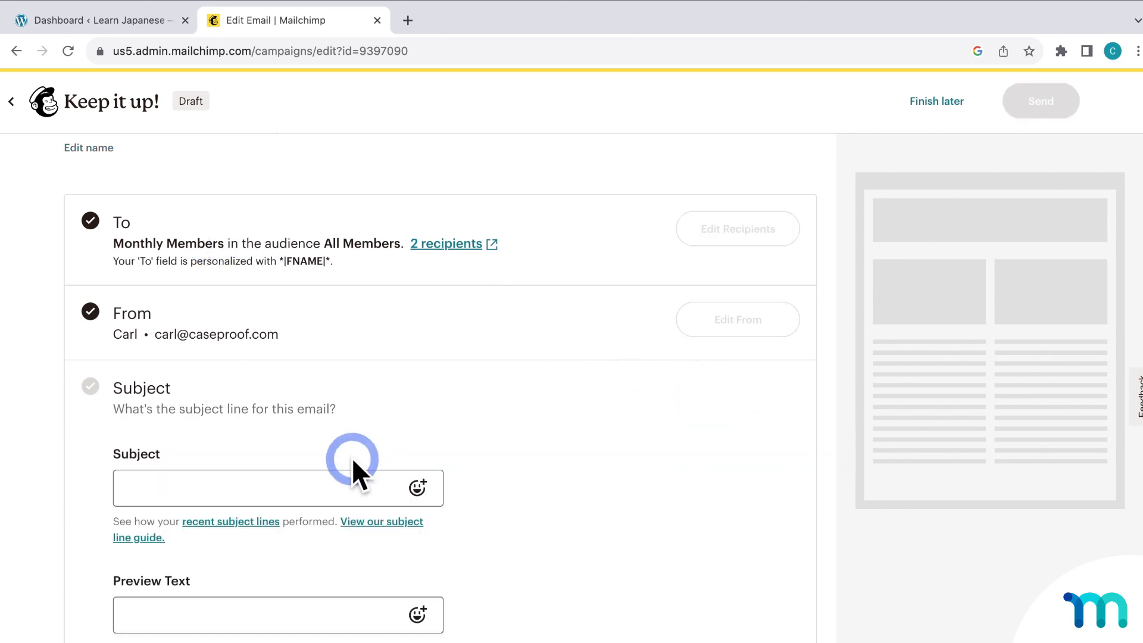
type("Test")
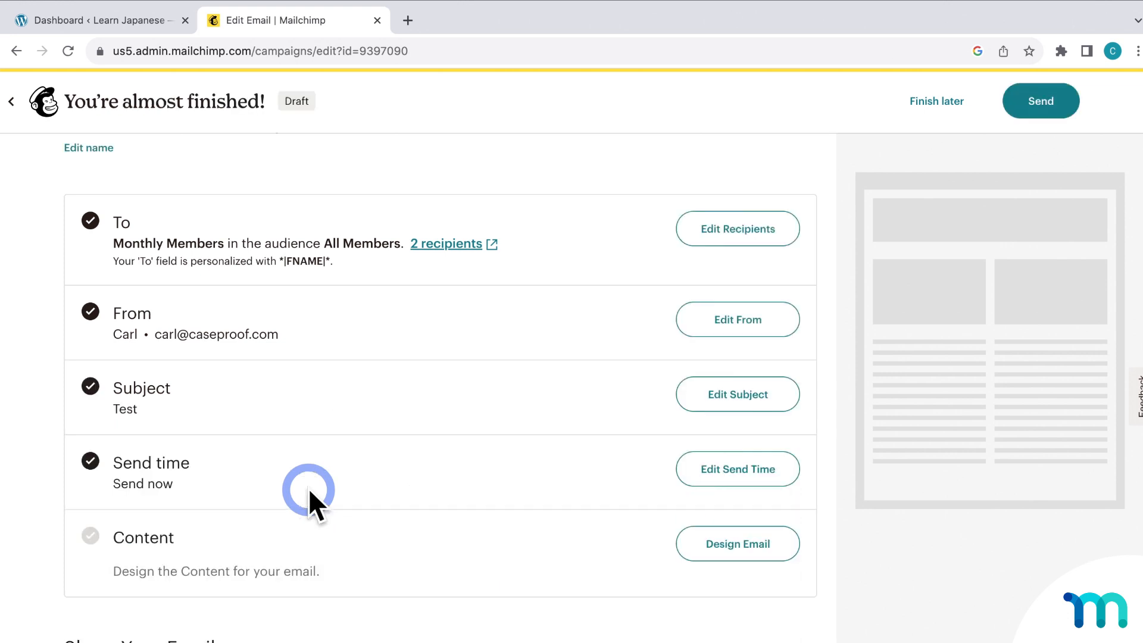
left_click(737, 468)
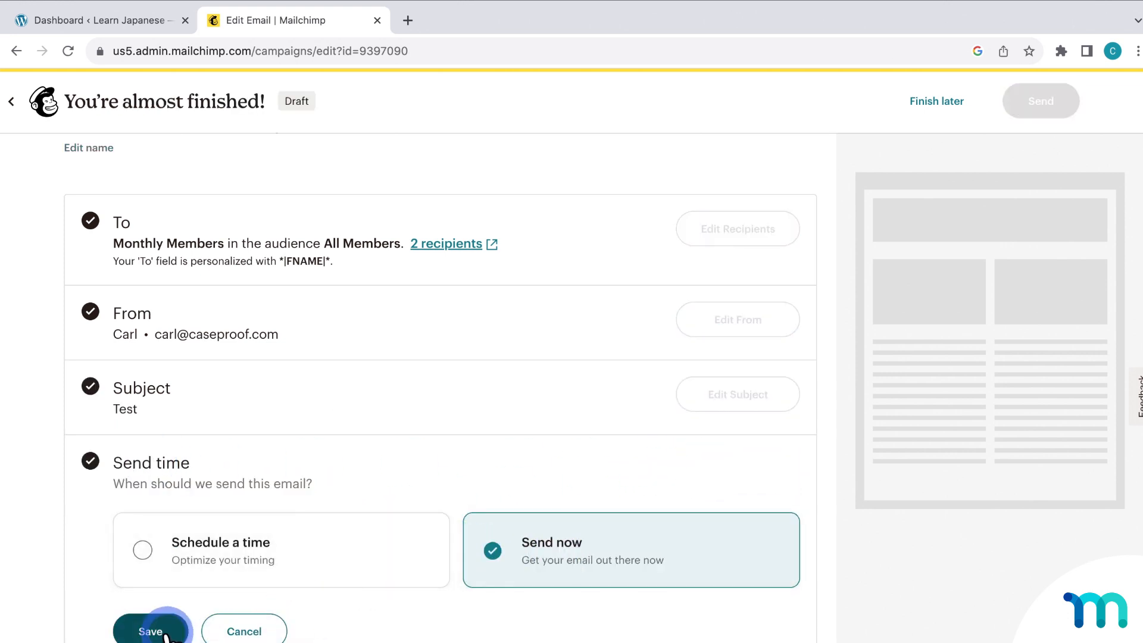
left_click(150, 632)
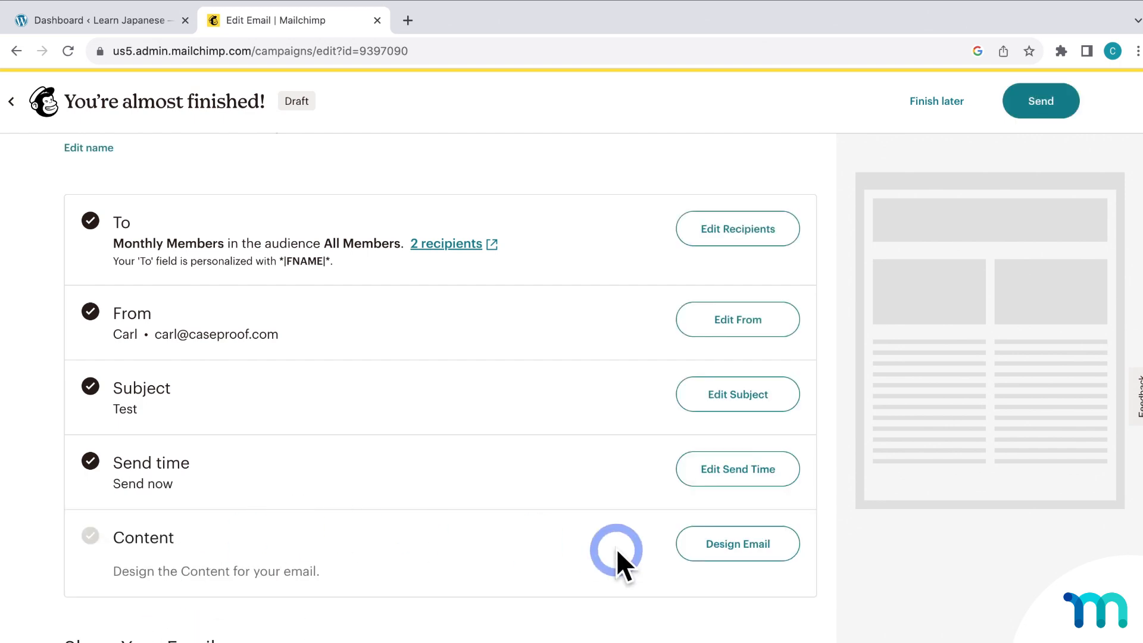
- Begin designing the email and choose the text-only Basic template to enter the email designer
left_click(737, 543)
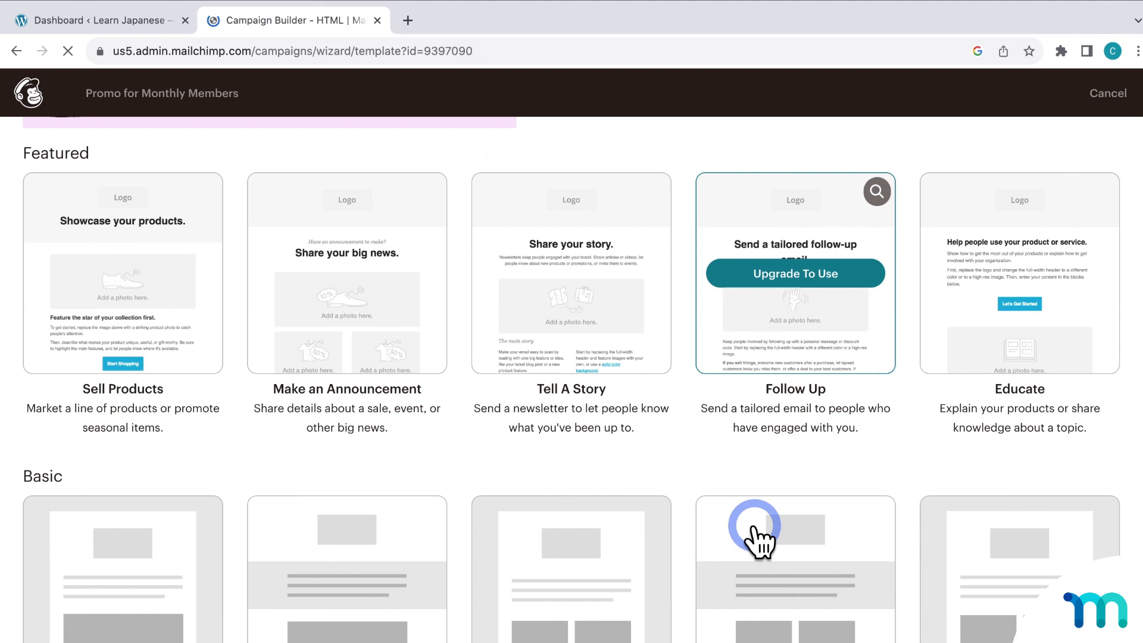
scroll("down", 3)
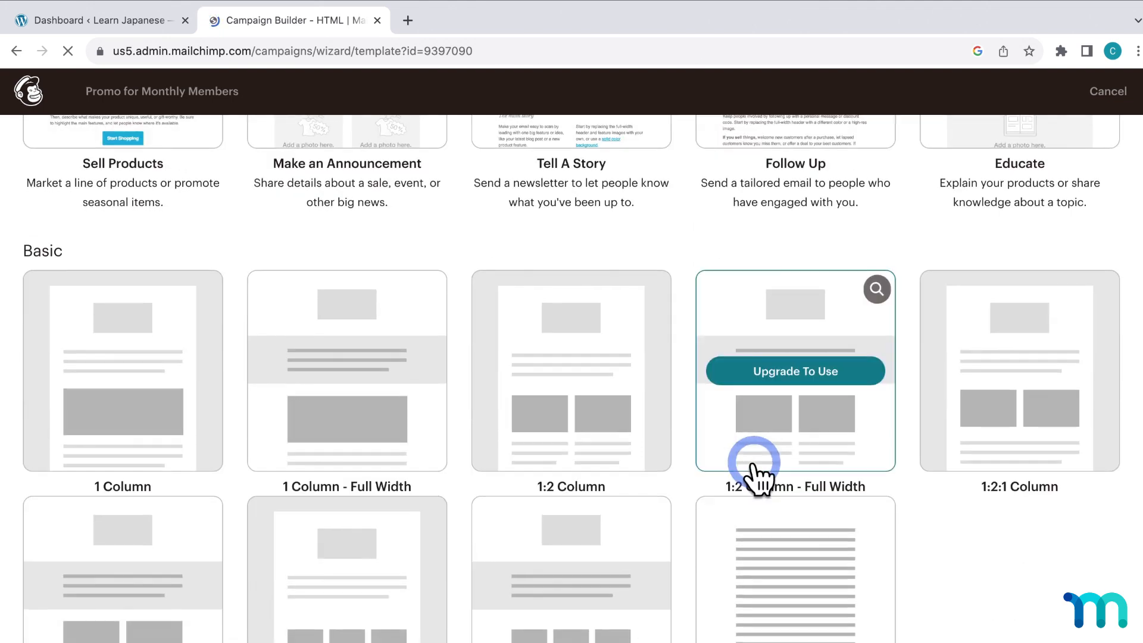
mouse_move(806, 572)
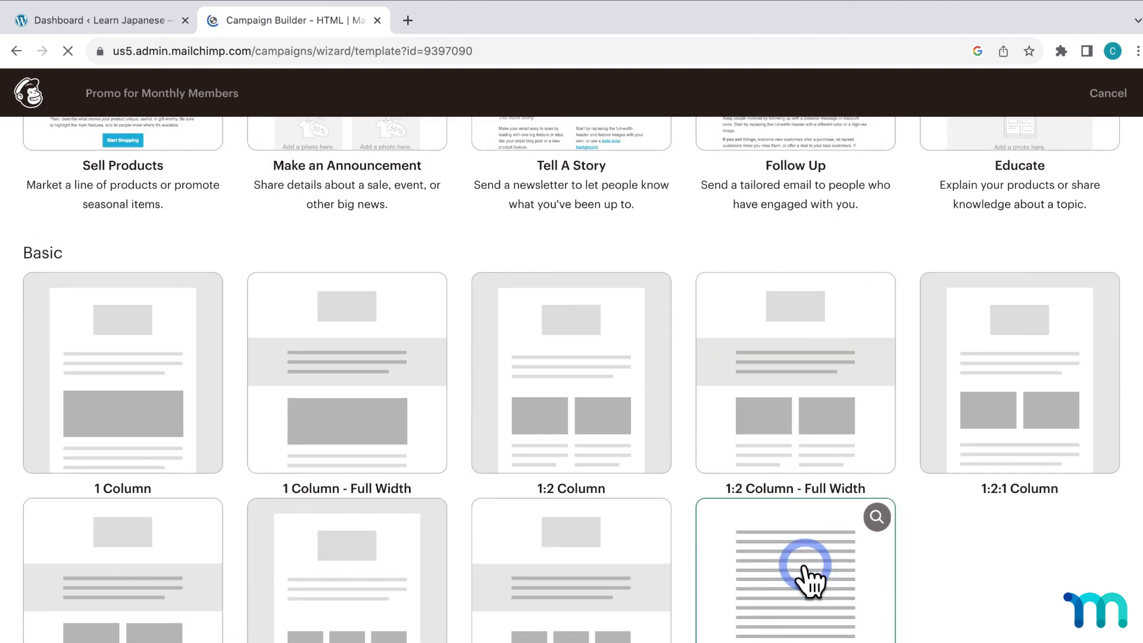
left_click(795, 569)
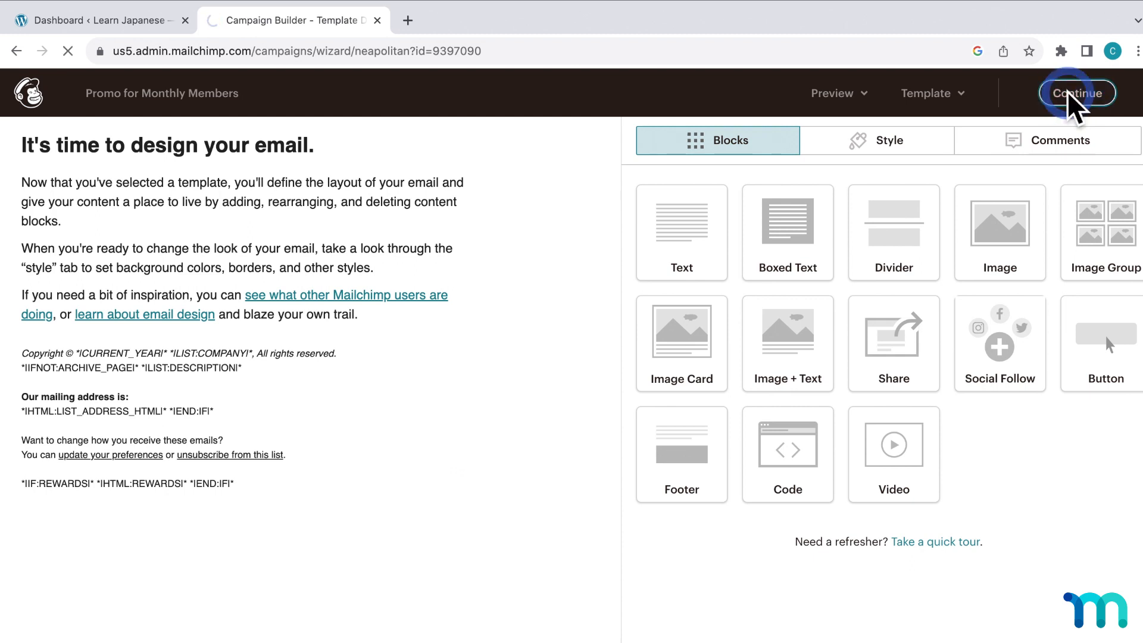
left_click(1078, 94)
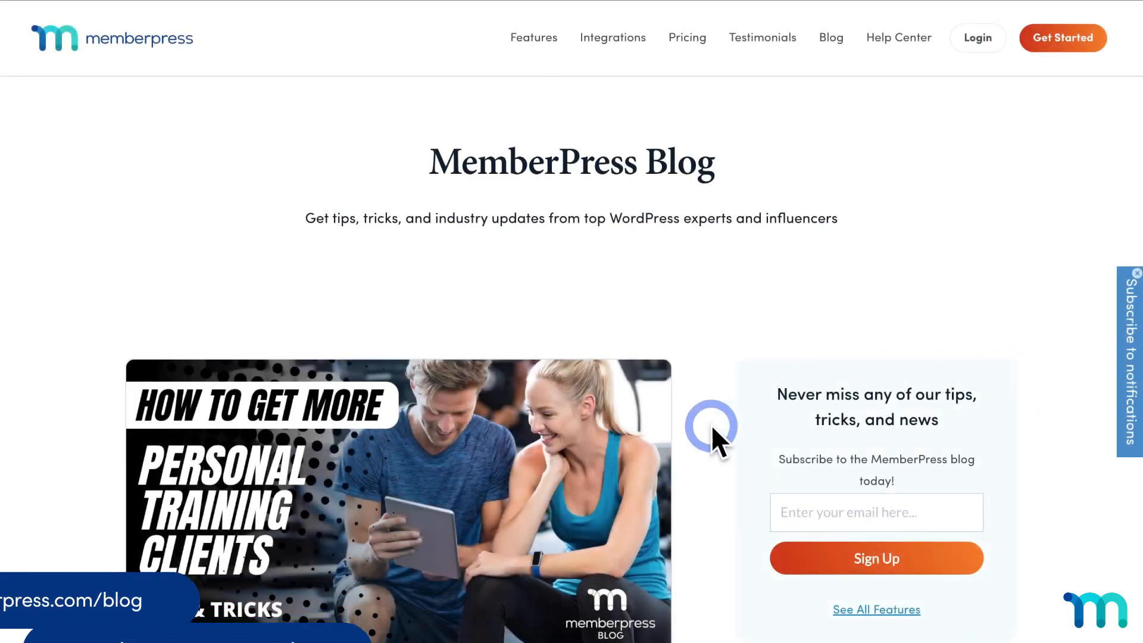
- Scroll down the MemberPress blog to the onboarding hub article and social connect panel
scroll("down", 3)
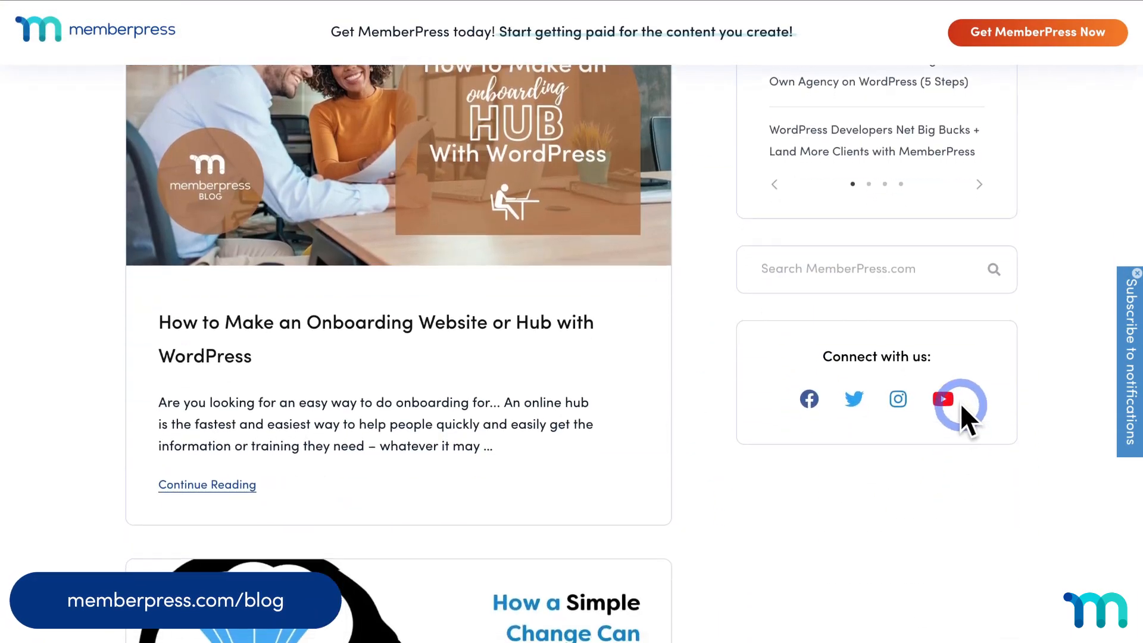